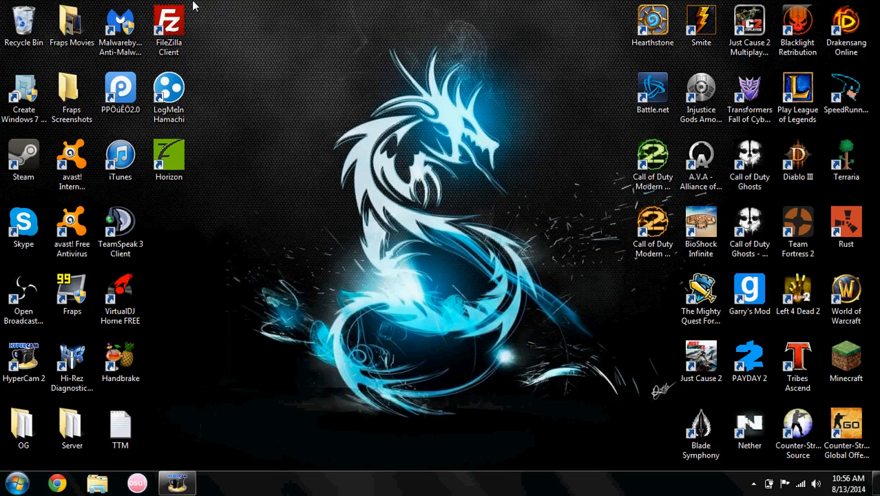
Step: Launch Horizon from its desktop shortcut so the splash screen appears
left_click(169, 160)
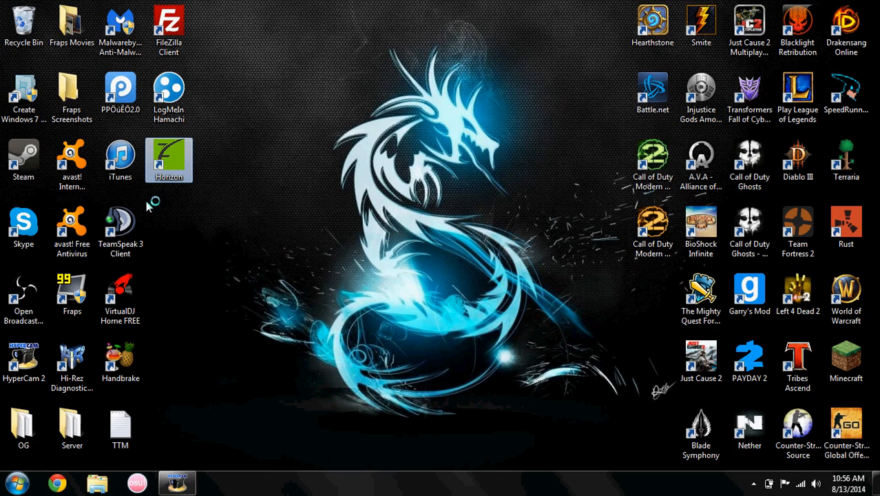
mouse_move(180, 249)
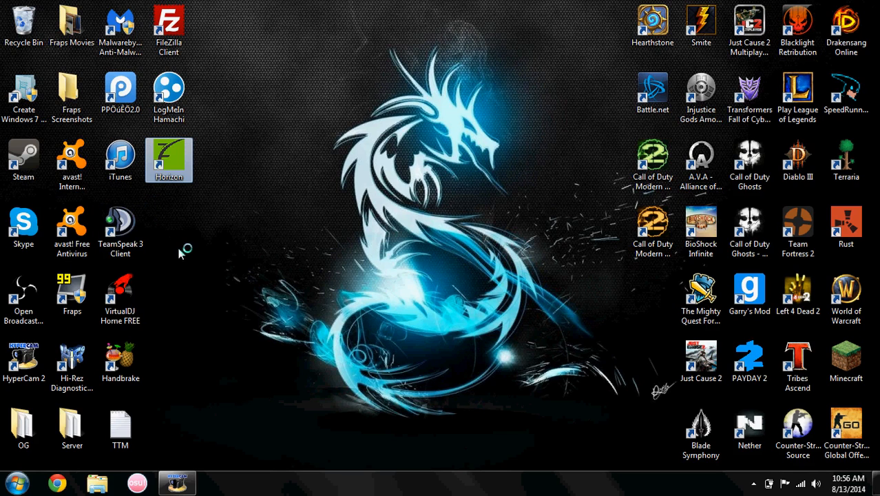
mouse_move(233, 269)
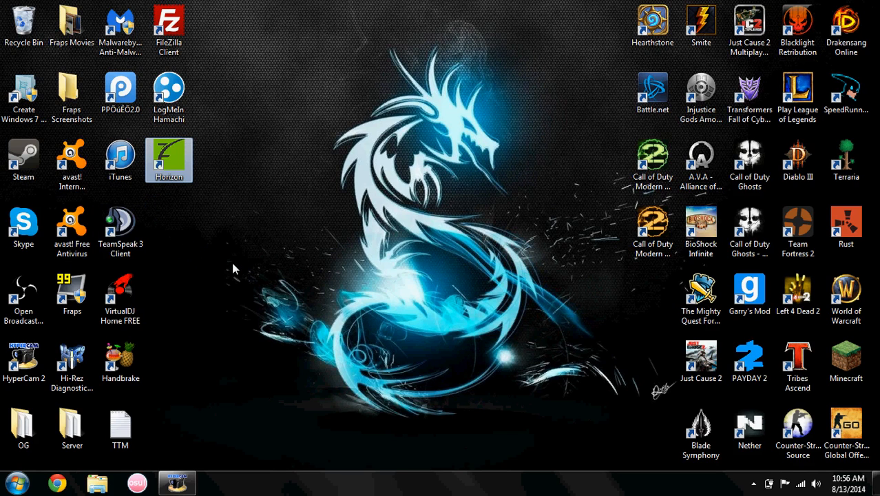
mouse_move(158, 193)
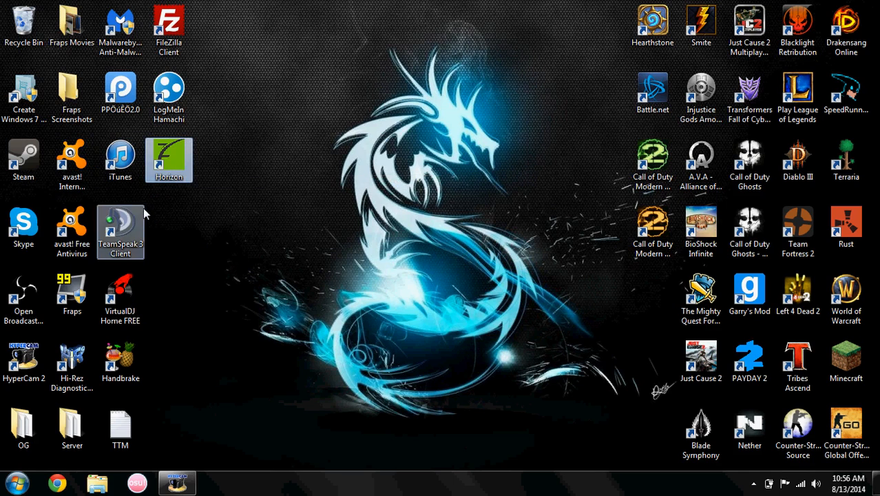
double_click(169, 158)
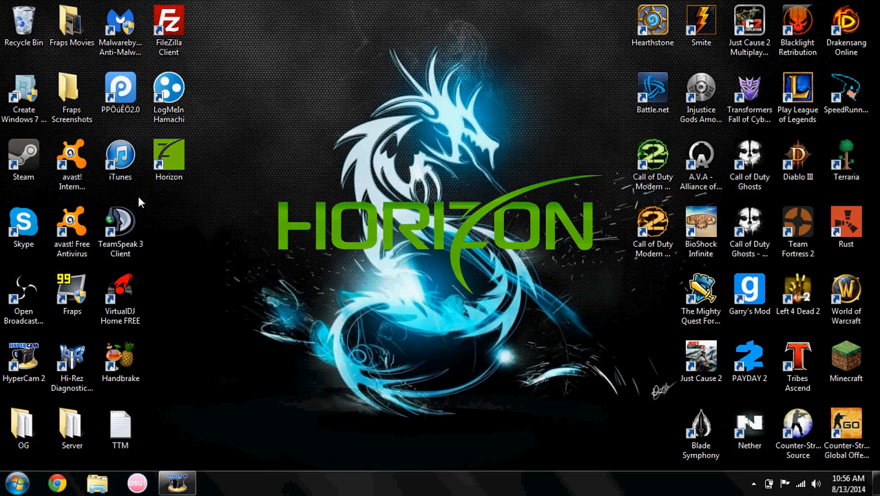
left_click(169, 161)
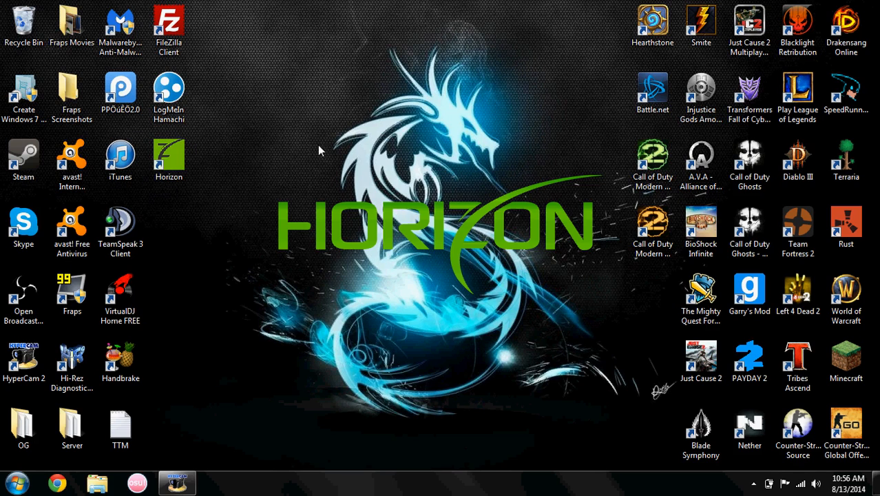
mouse_move(167, 205)
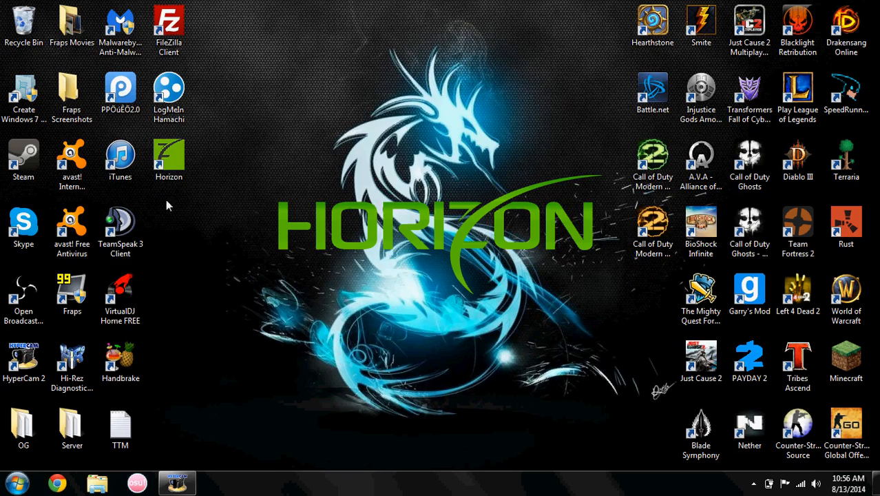
Step: Maximize Horizon and open Tools > Theme Creator to show the Xbox 360 theme creator
double_click(169, 161)
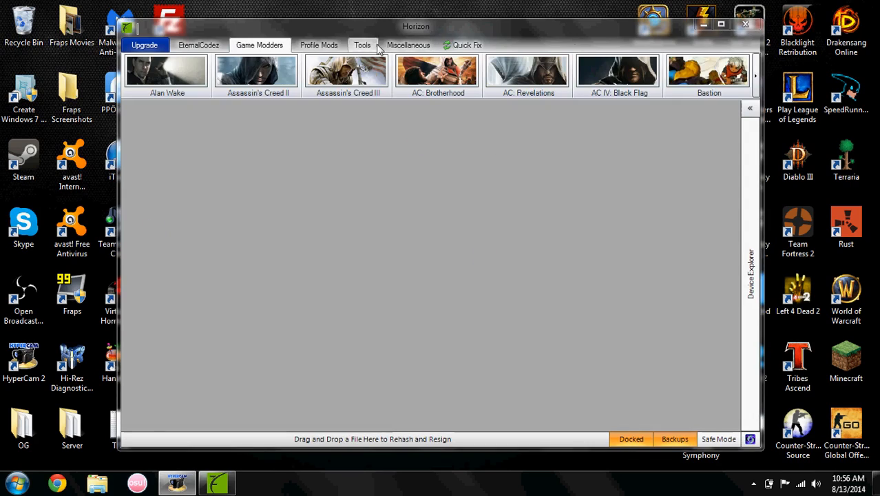
left_click(721, 24)
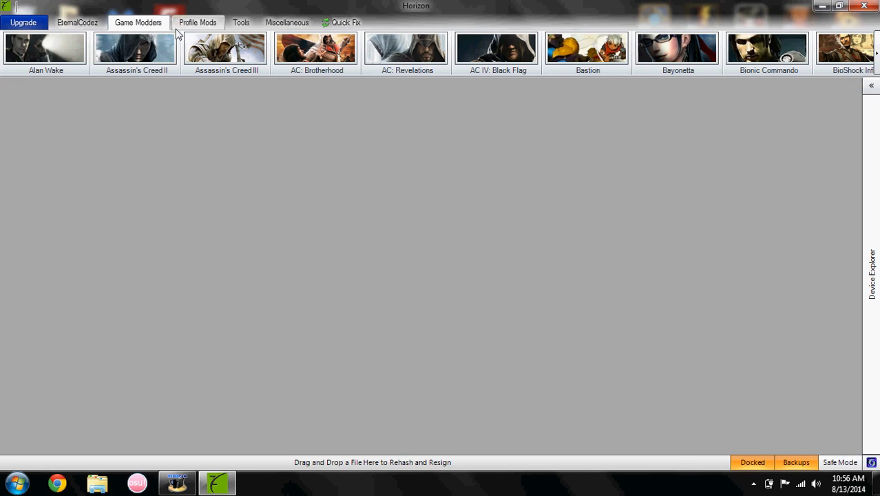
left_click(240, 22)
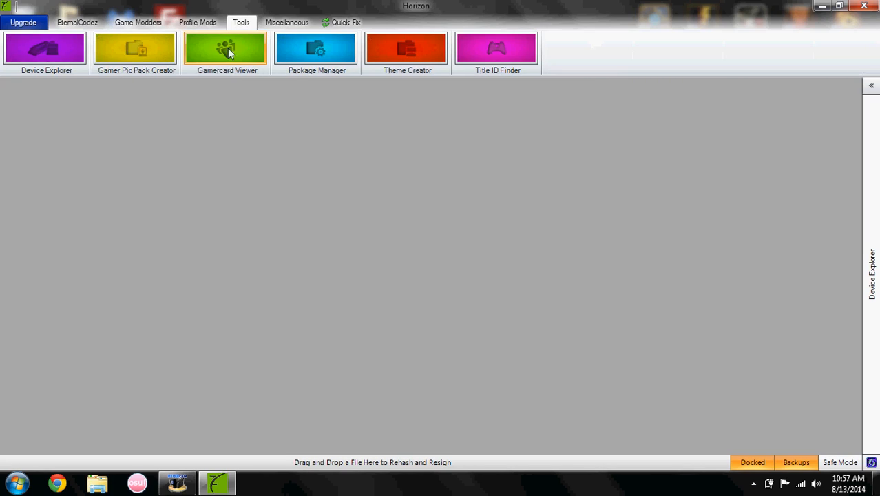
mouse_move(413, 59)
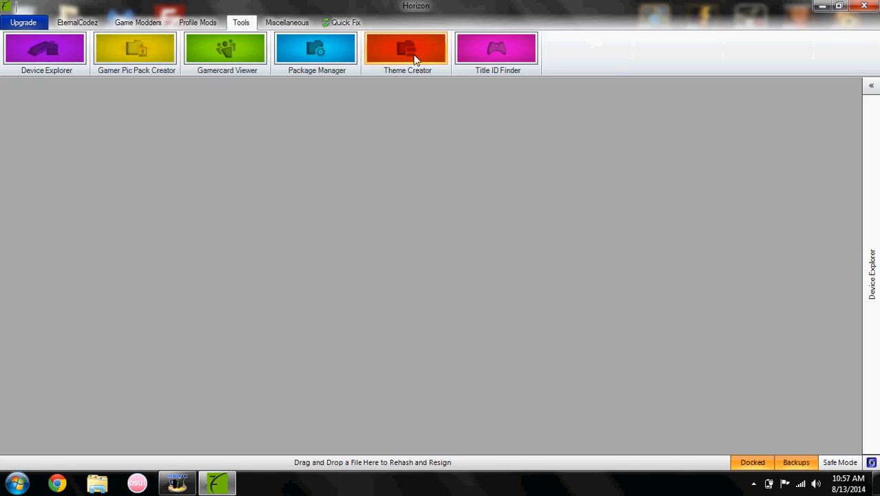
mouse_move(421, 56)
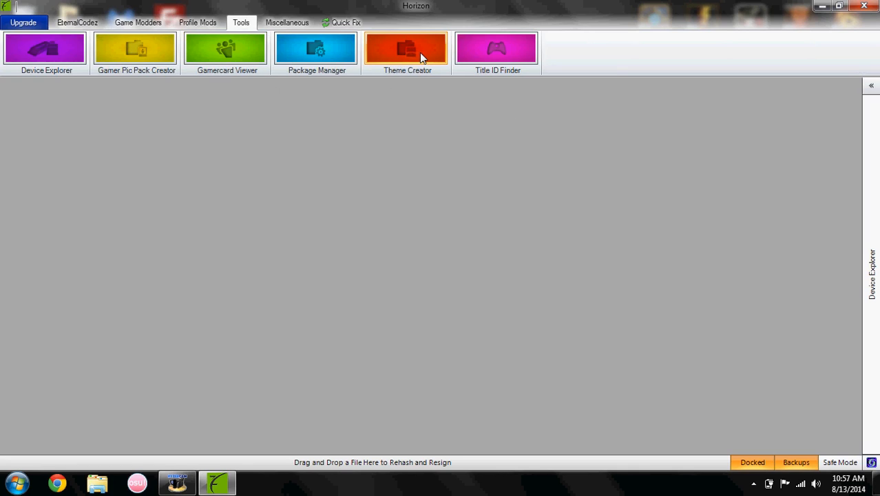
left_click(407, 48)
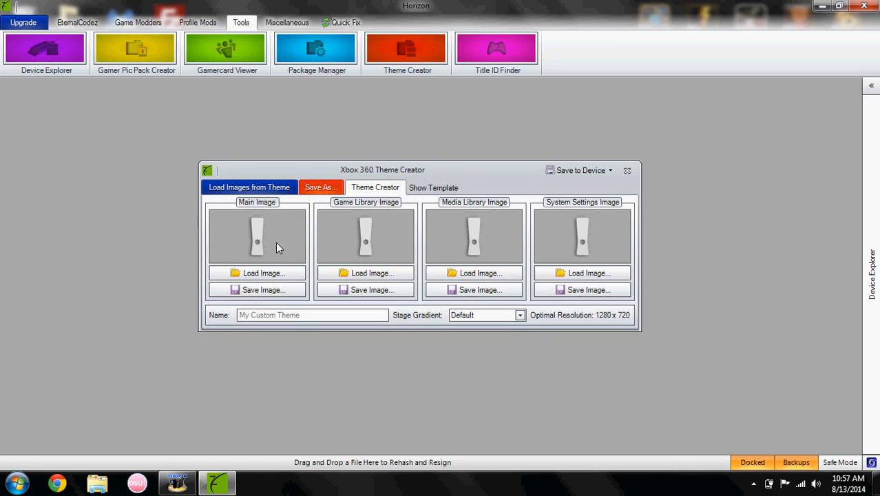
mouse_move(5, 418)
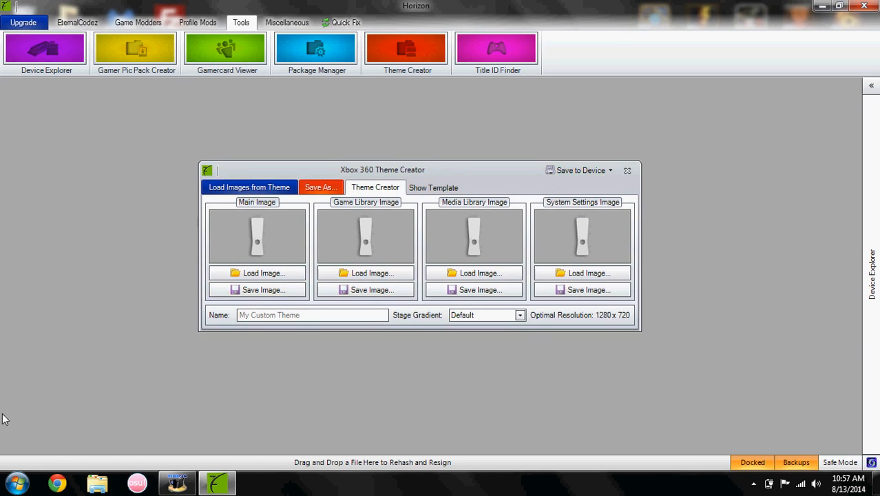
mouse_move(599, 320)
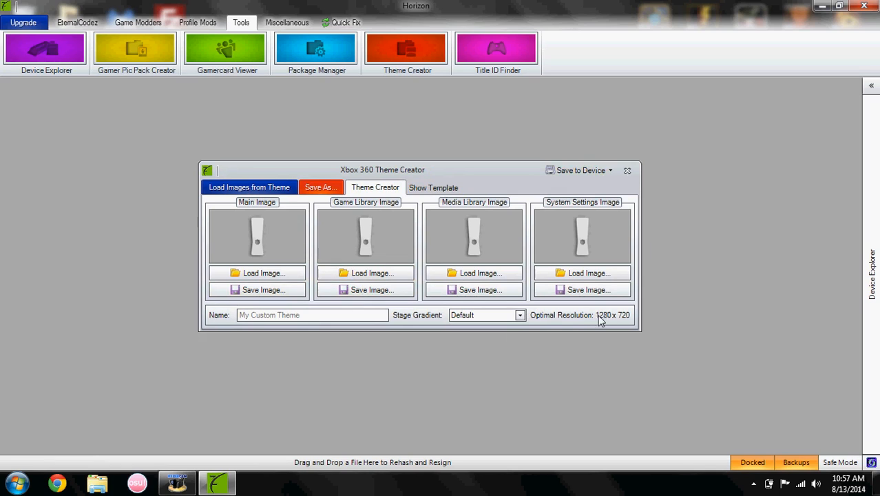
mouse_move(619, 323)
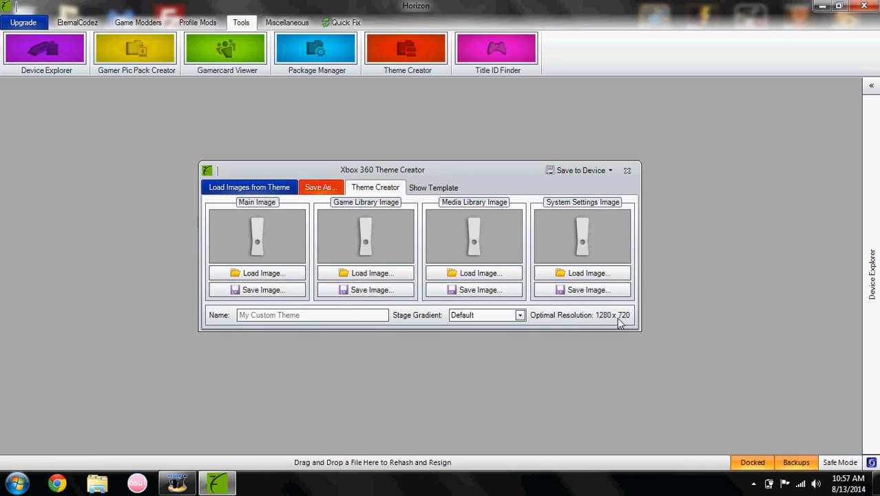
mouse_move(211, 144)
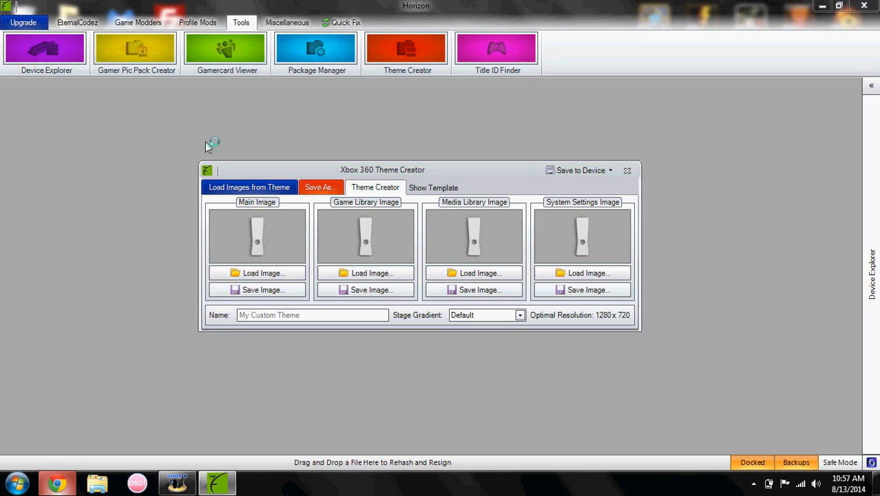
Step: Switch to Chrome and load the FlamingText site from the bookmarks bar
left_click(57, 482)
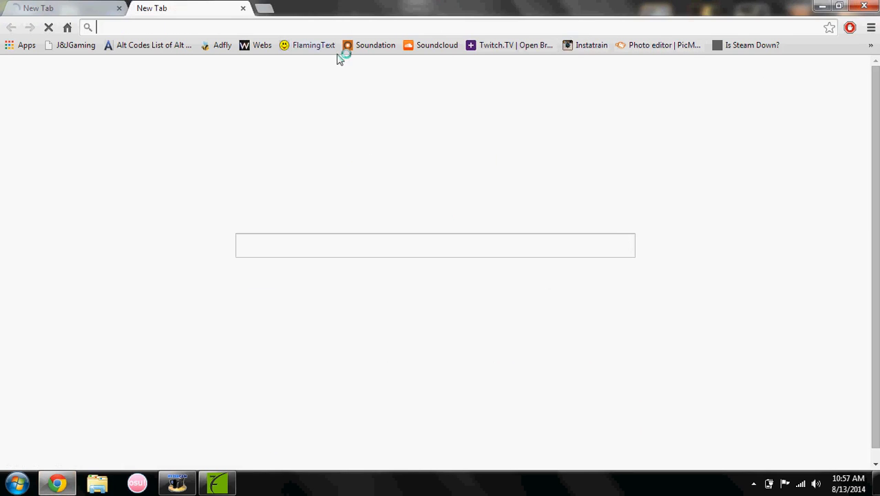
left_click(313, 44)
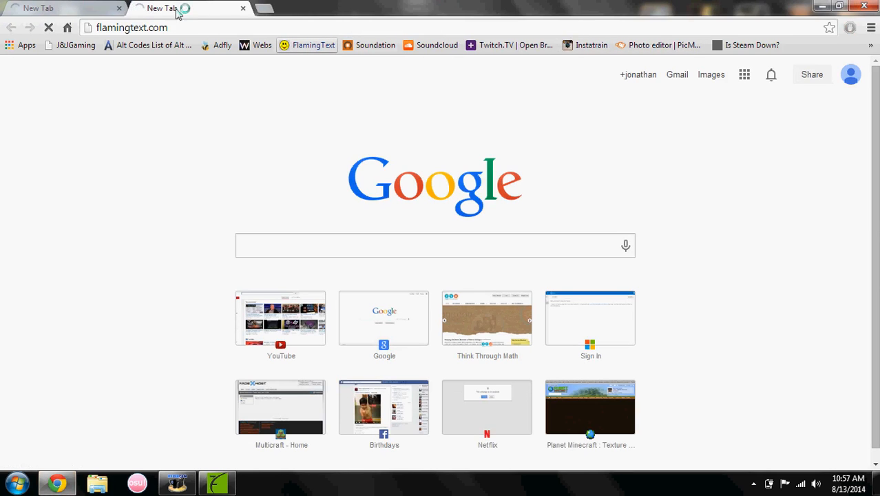
left_click(308, 45)
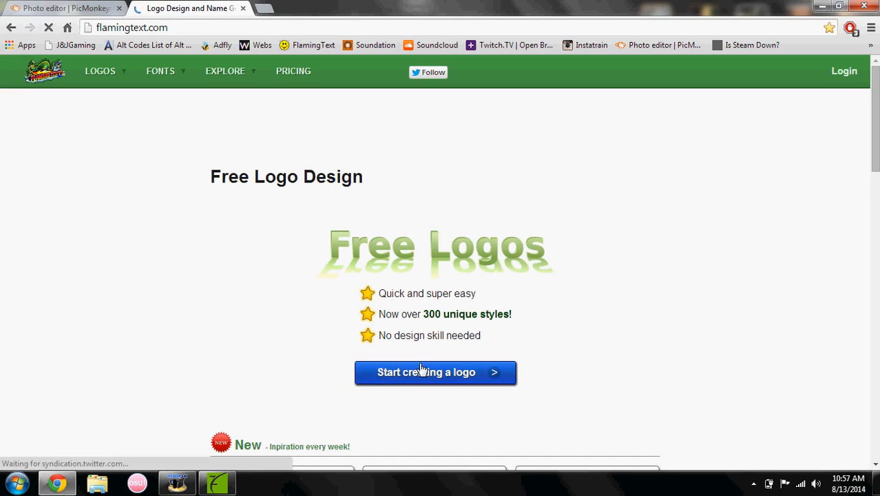
Step: Start a Chrome-style FlamingText logo with the text 'XxModdingTut'
left_click(434, 372)
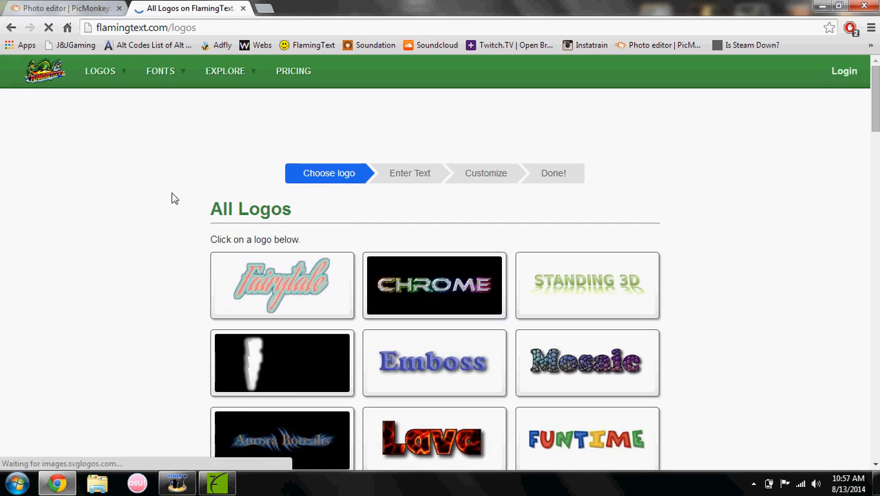
scroll("down", 3)
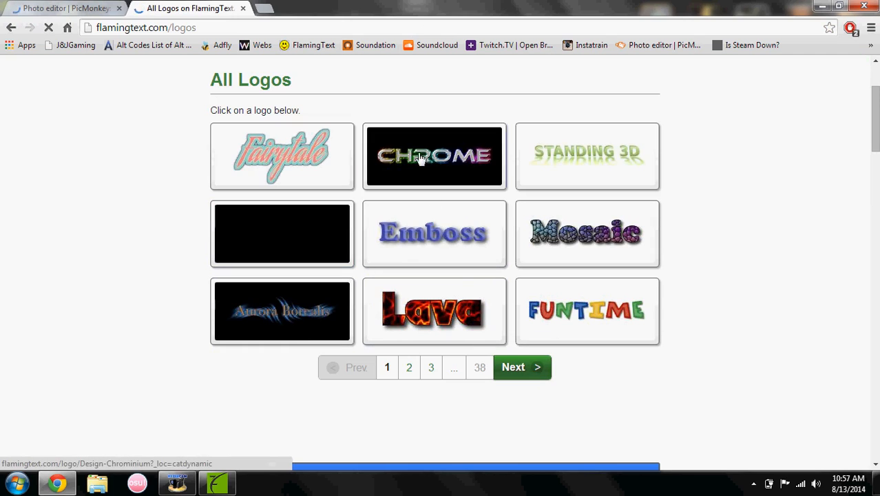
mouse_move(429, 210)
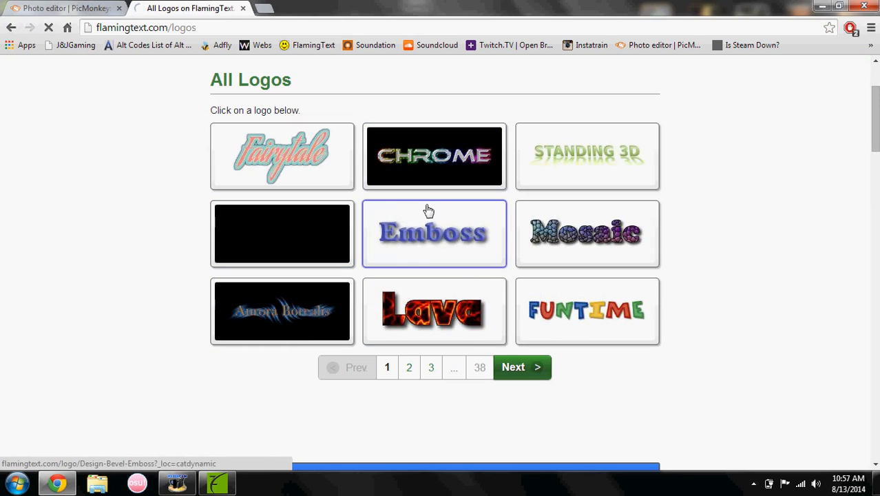
left_click(434, 155)
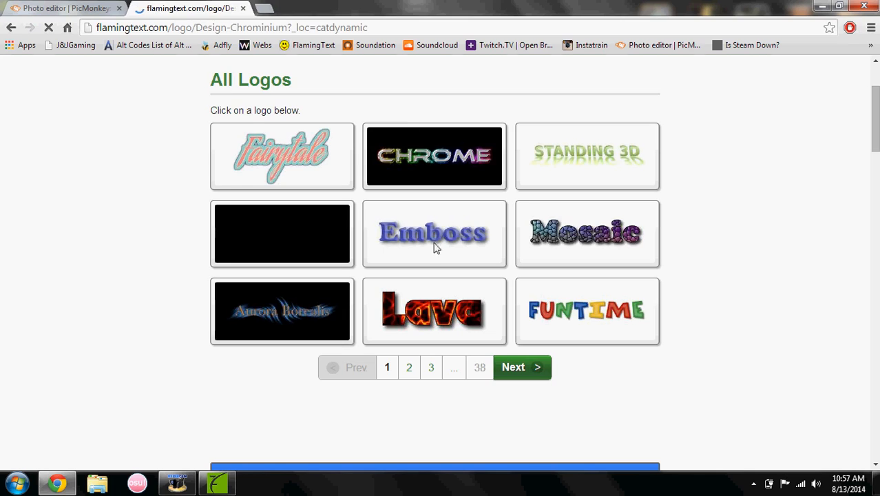
left_click(434, 154)
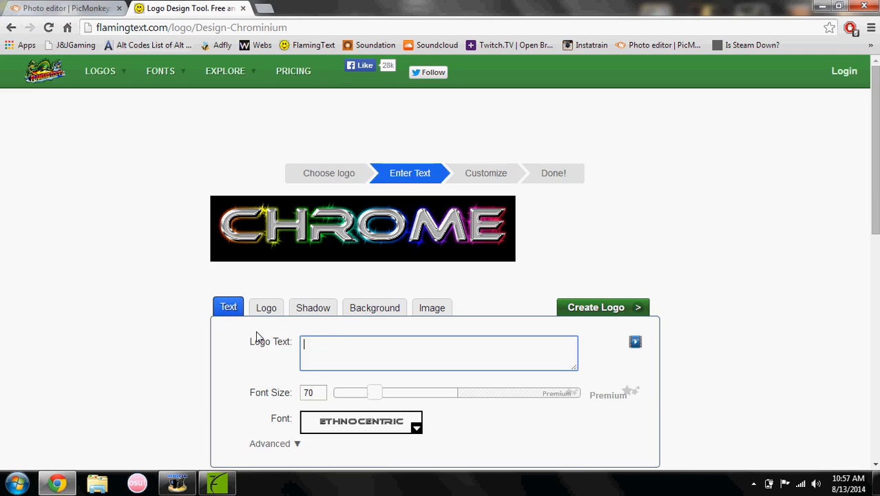
type("XxModdingTutorialzZ")
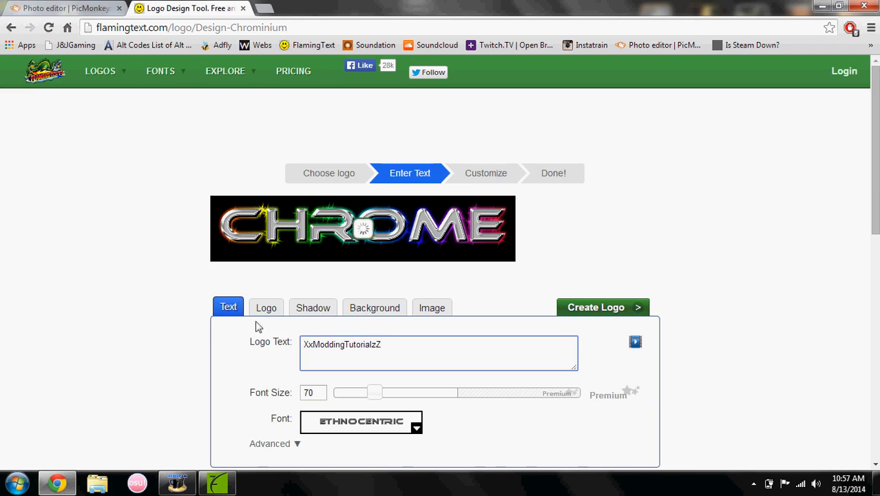
Step: Set the logo background type to Transparent, then return to Text settings
left_click(66, 8)
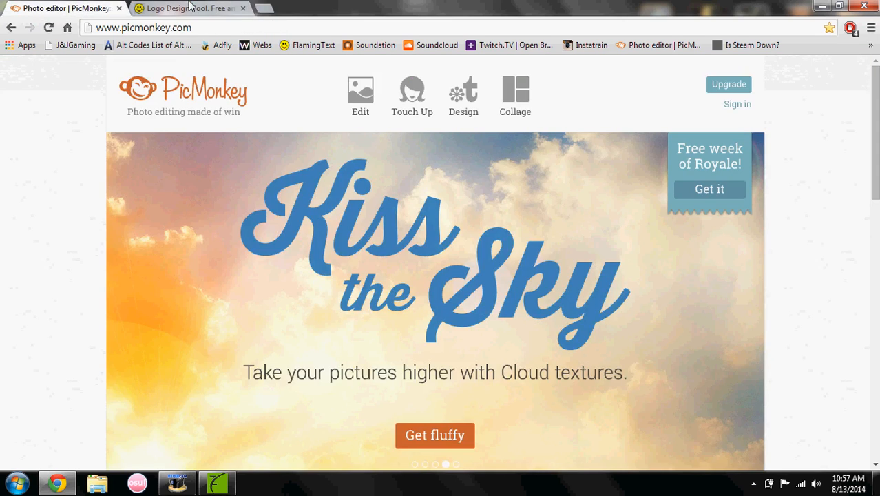
left_click(189, 8)
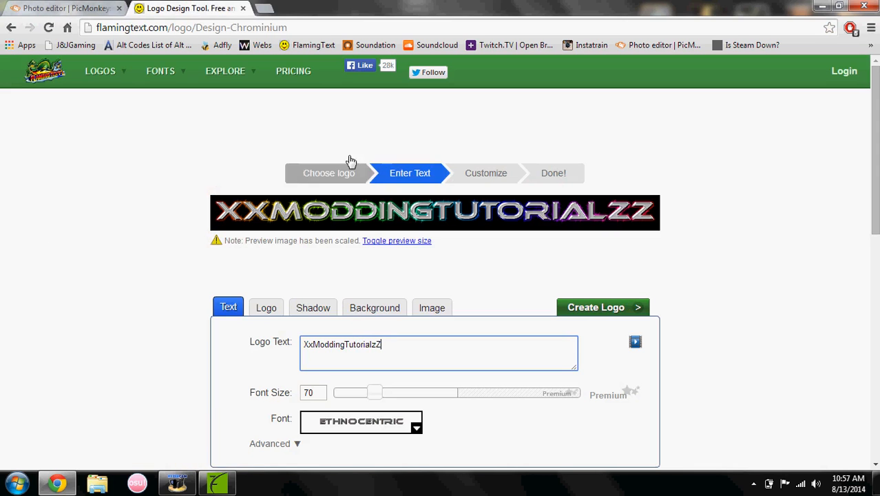
left_click(374, 307)
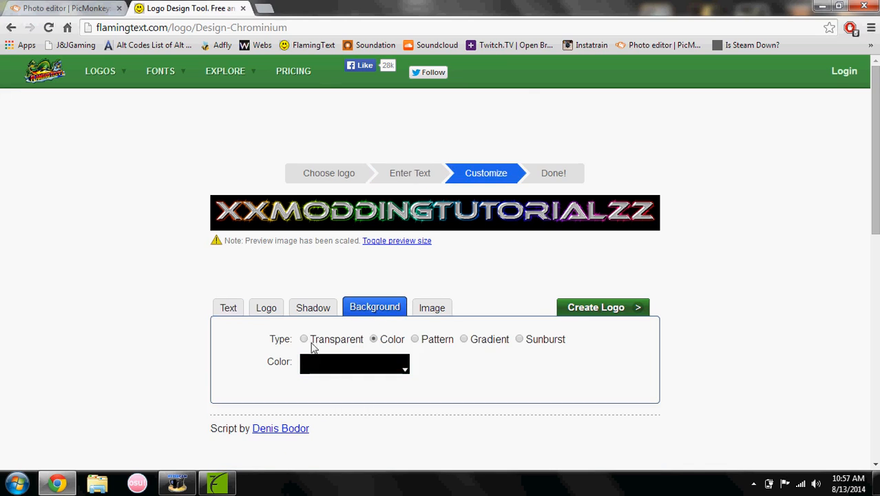
left_click(303, 338)
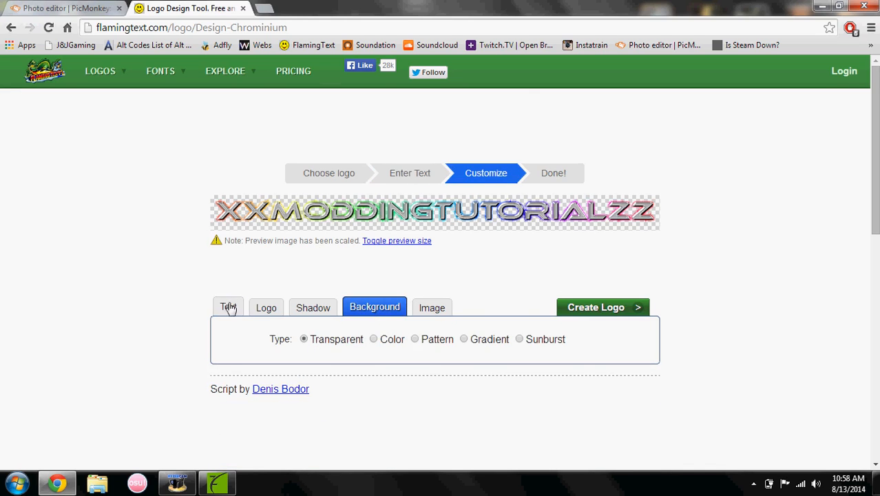
left_click(228, 307)
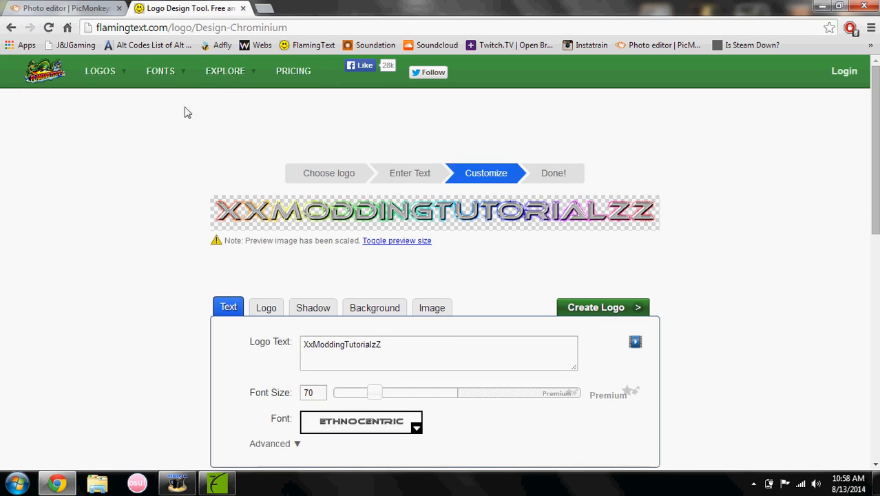
Step: In PicMonkey, open the dark wood image from the computer for editing
left_click(65, 7)
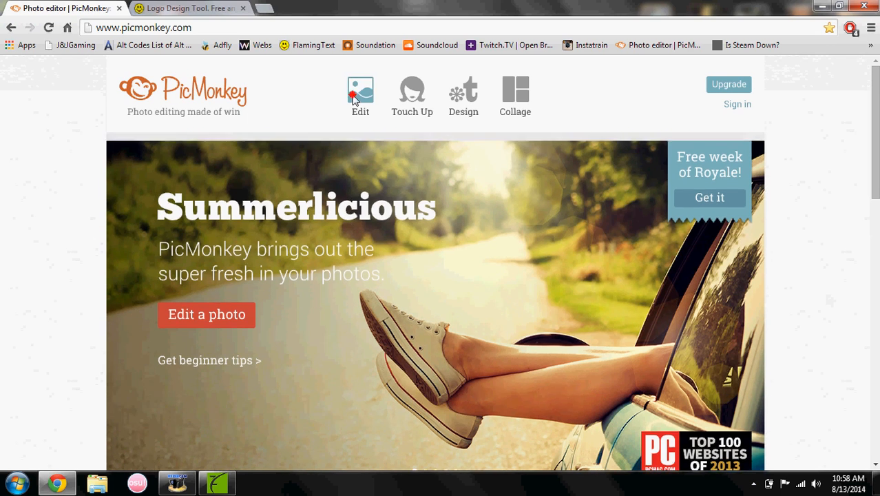
left_click(361, 93)
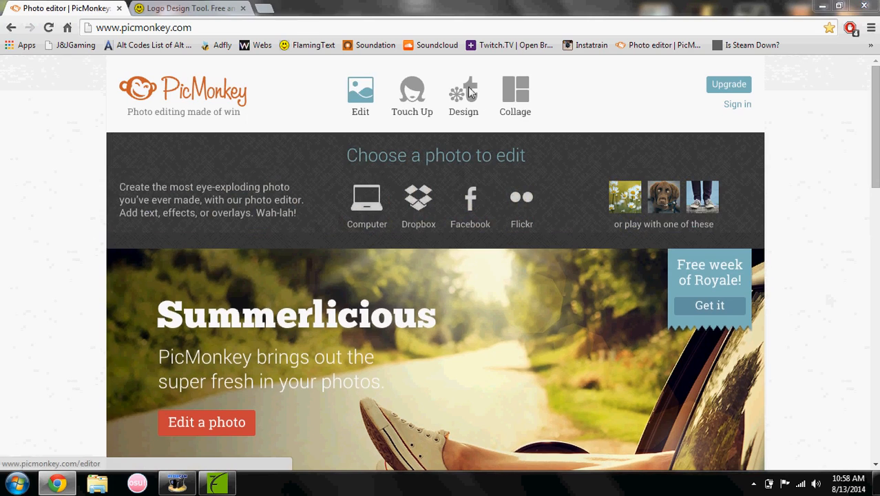
mouse_move(375, 281)
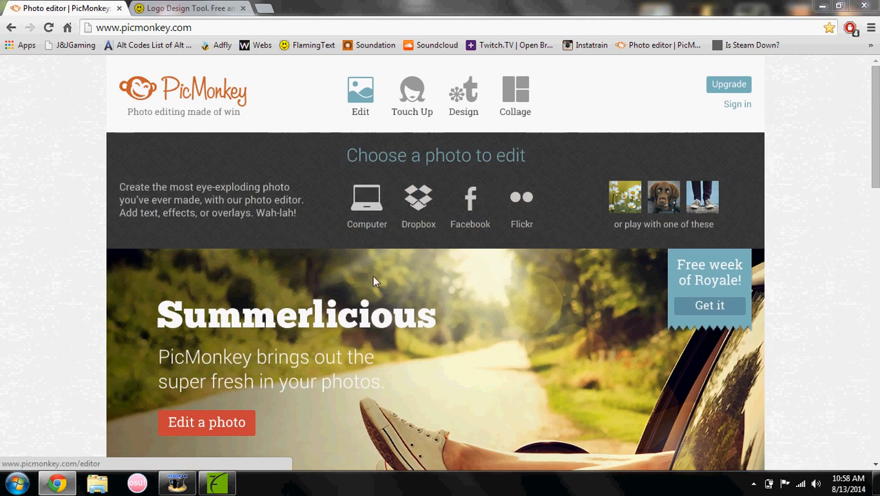
left_click(366, 200)
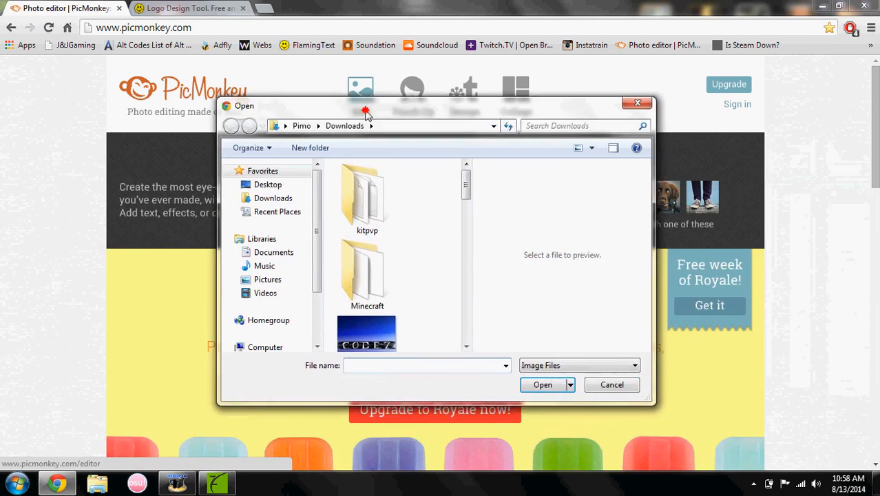
left_click(267, 279)
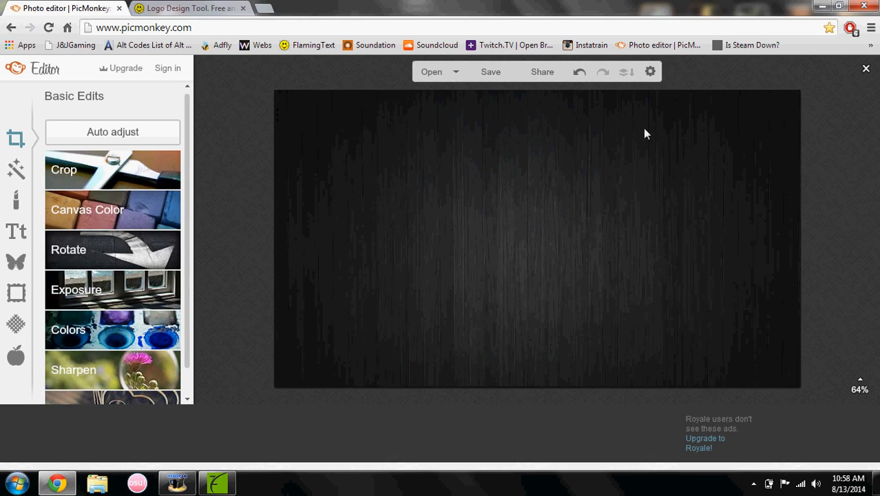
Step: Close the FlamingText tab and open PicMonkey's overlay options
left_click(189, 8)
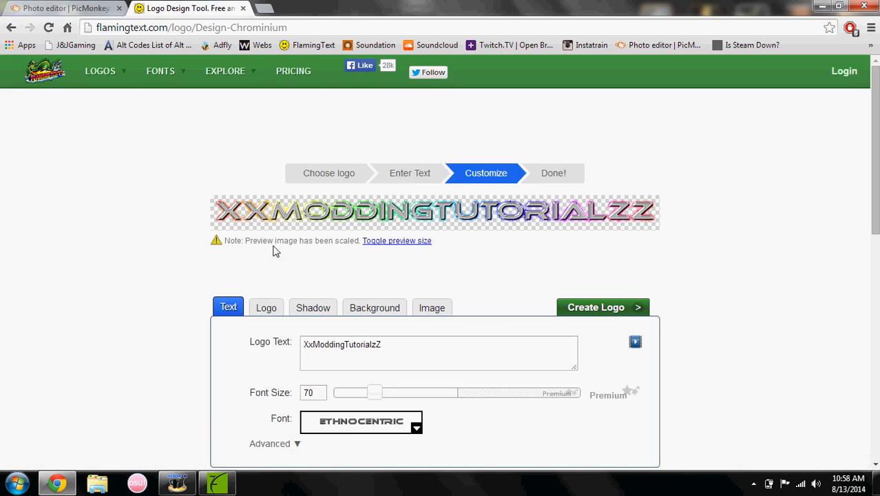
left_click(62, 7)
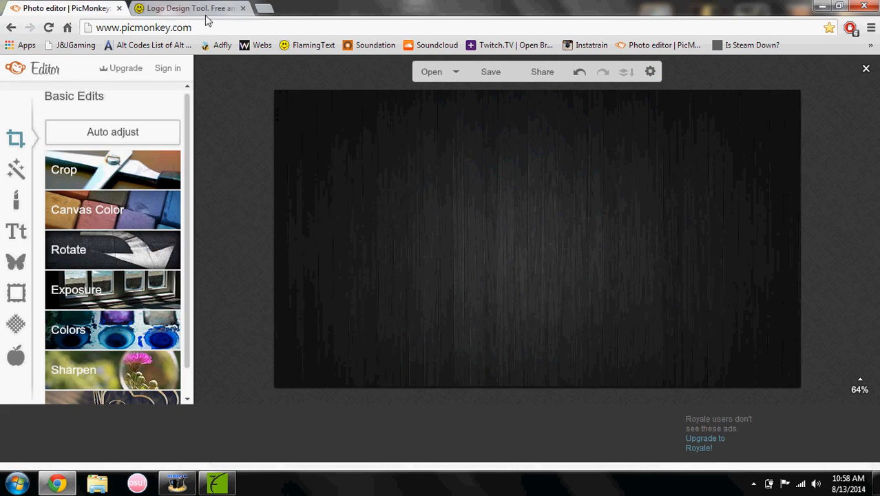
left_click(242, 7)
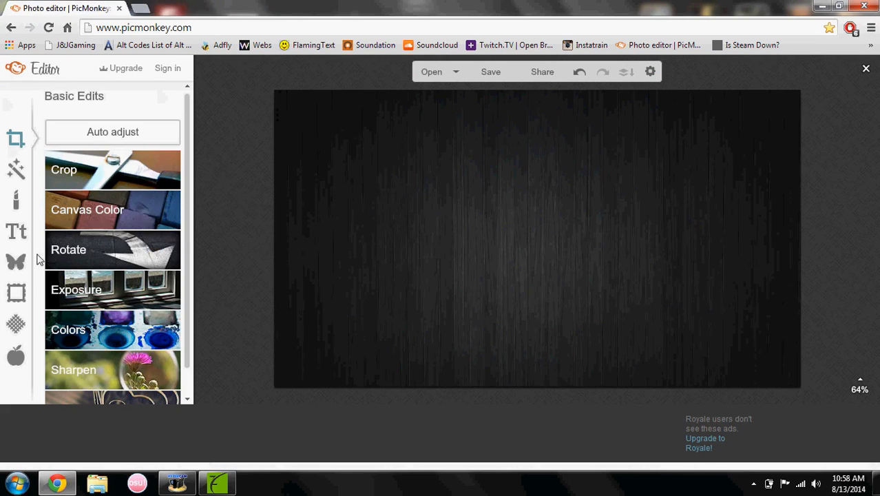
left_click(16, 262)
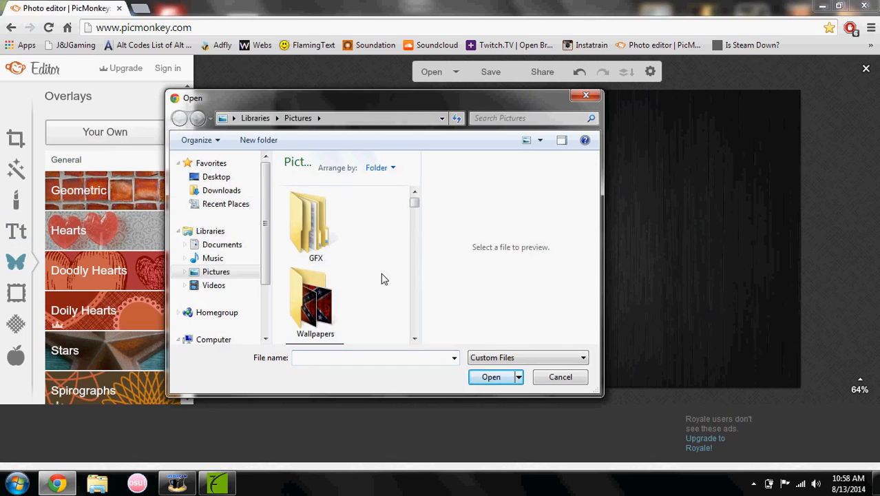
Step: Browse Downloads for the Code image to add as an overlay
left_click(221, 190)
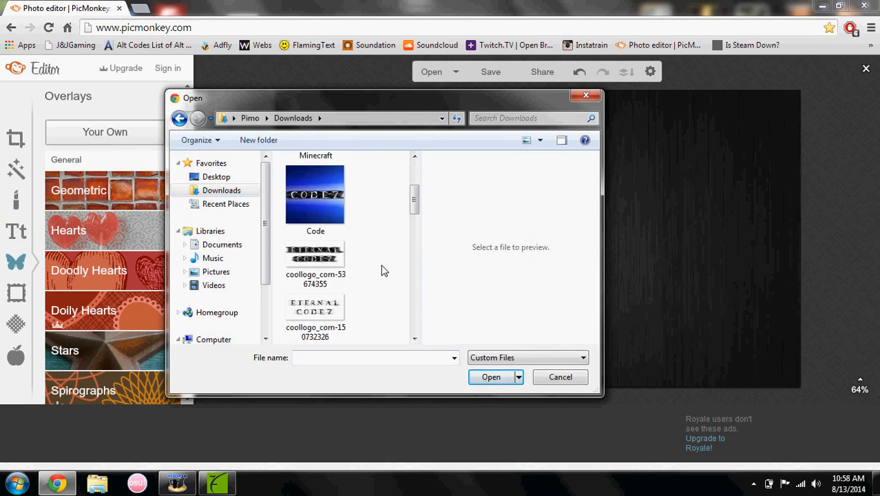
scroll("down", 3)
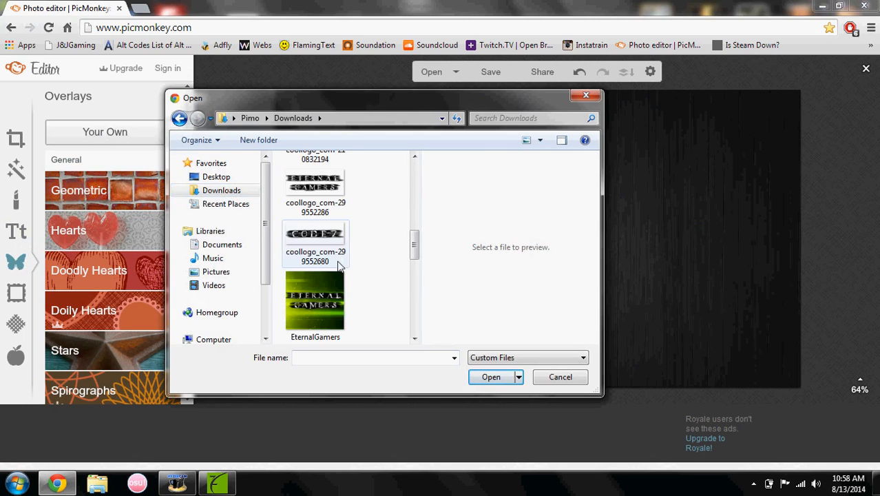
scroll("down", 3)
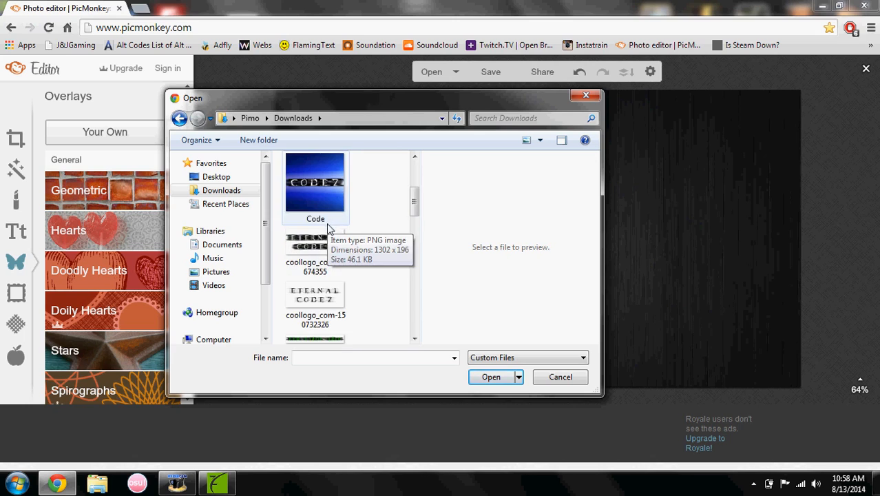
scroll("down", 3)
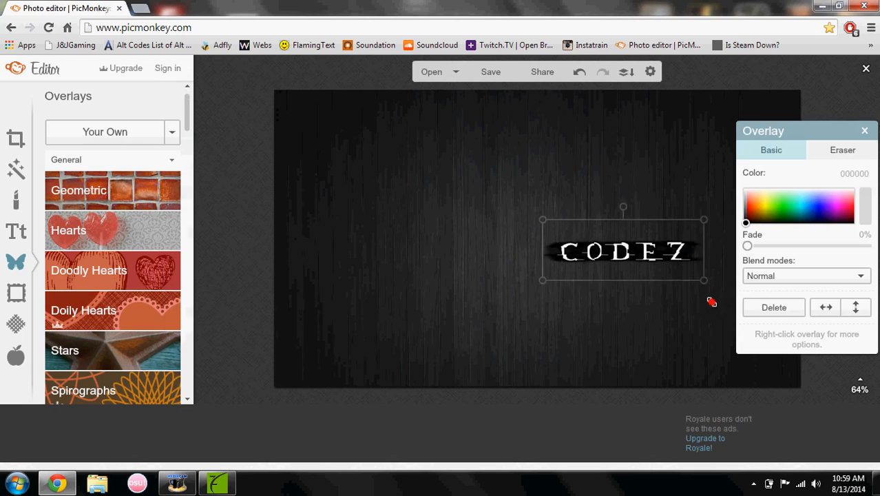
Step: Drag the CODEZ logo to the top centre of the wood background
left_click_drag(623, 251, 511, 111)
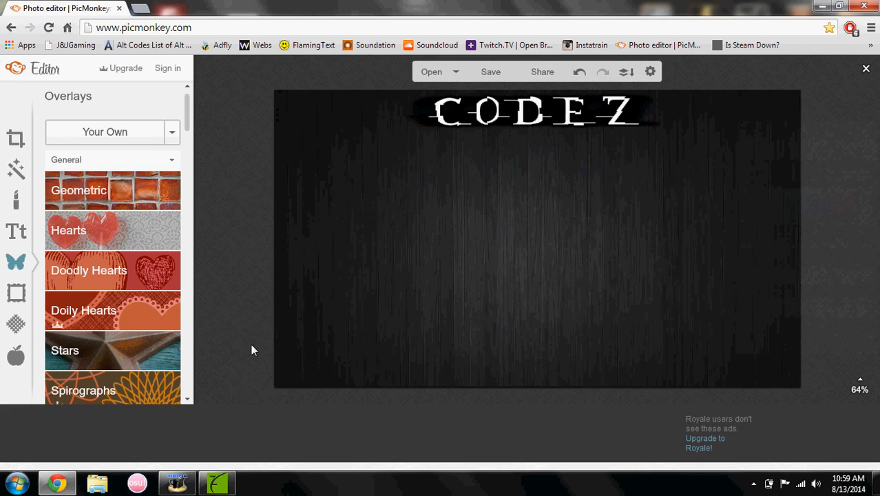
left_click(216, 482)
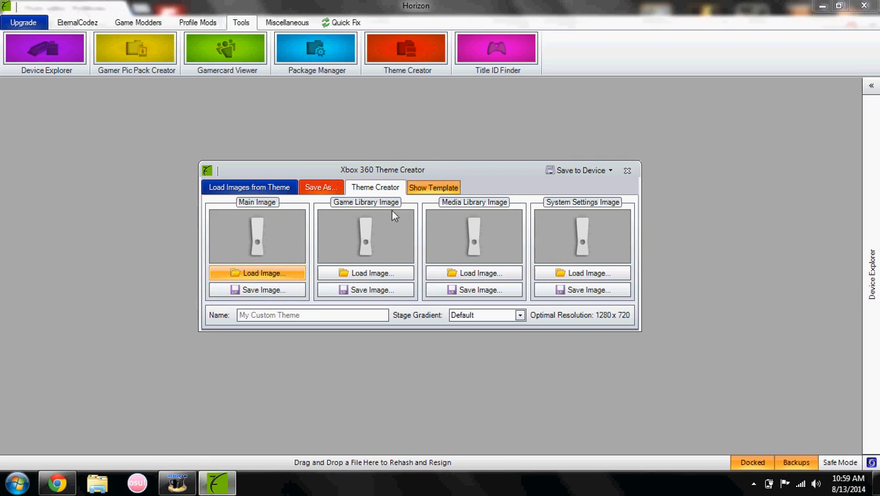
Step: Browse and cancel loading a Main Image, then preview the main image template
left_click(257, 272)
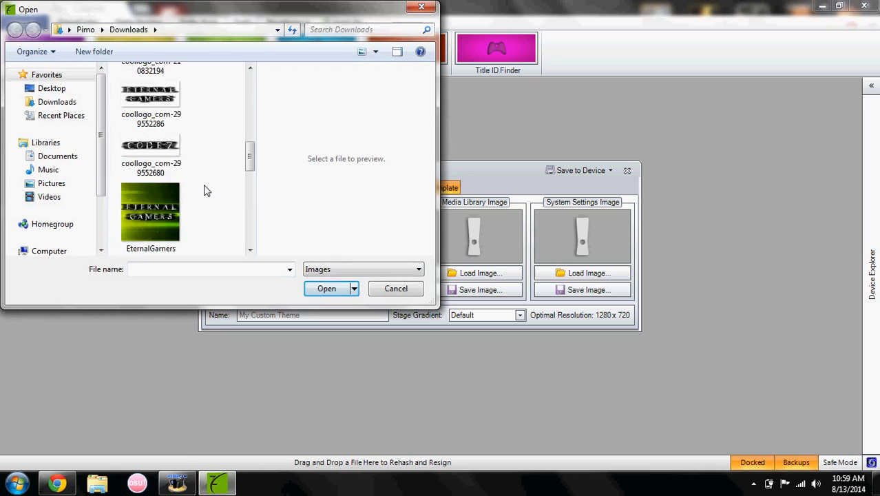
left_click(51, 183)
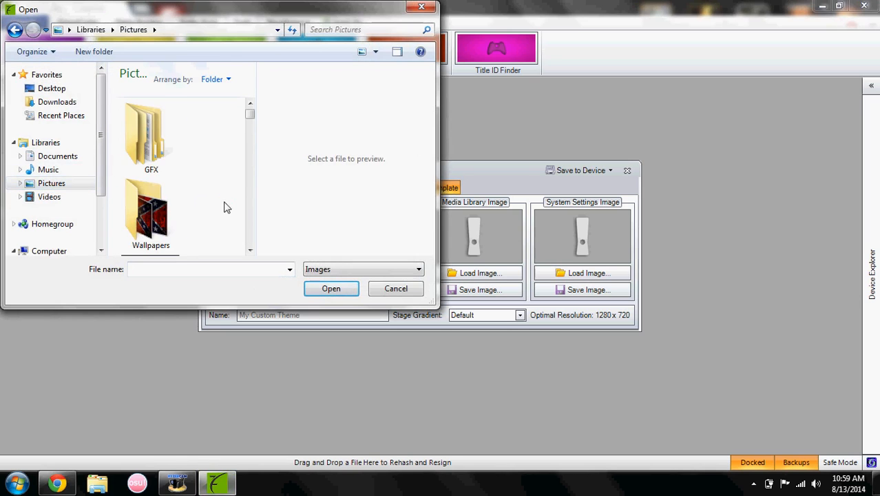
left_click(396, 288)
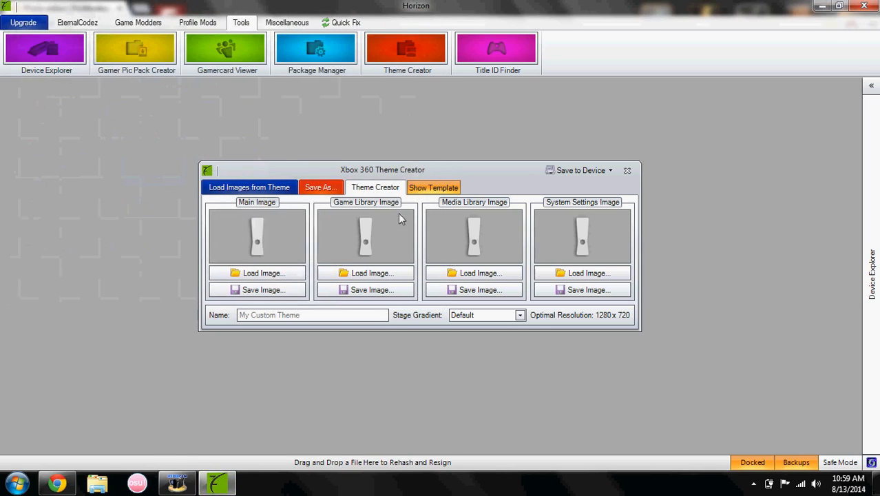
left_click(263, 272)
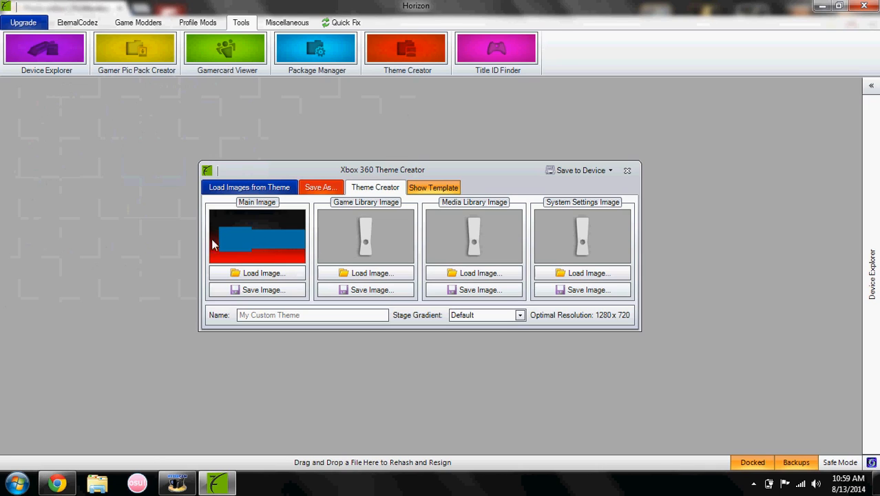
mouse_move(241, 239)
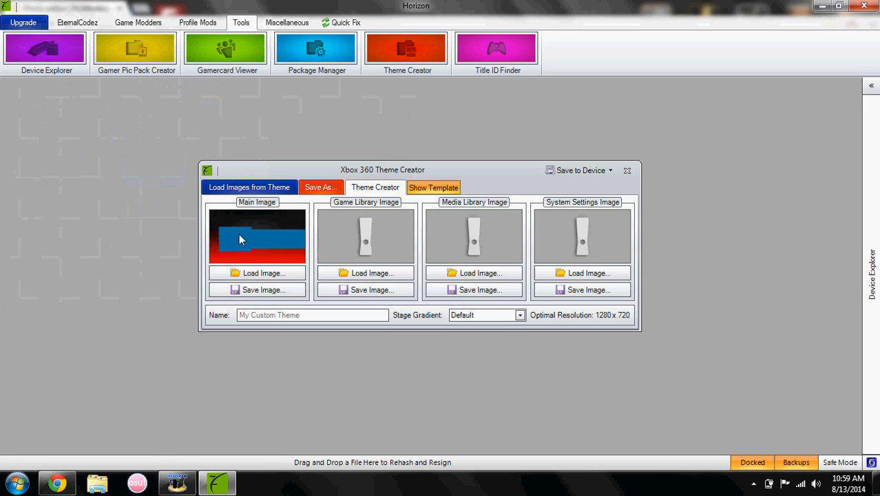
mouse_move(273, 238)
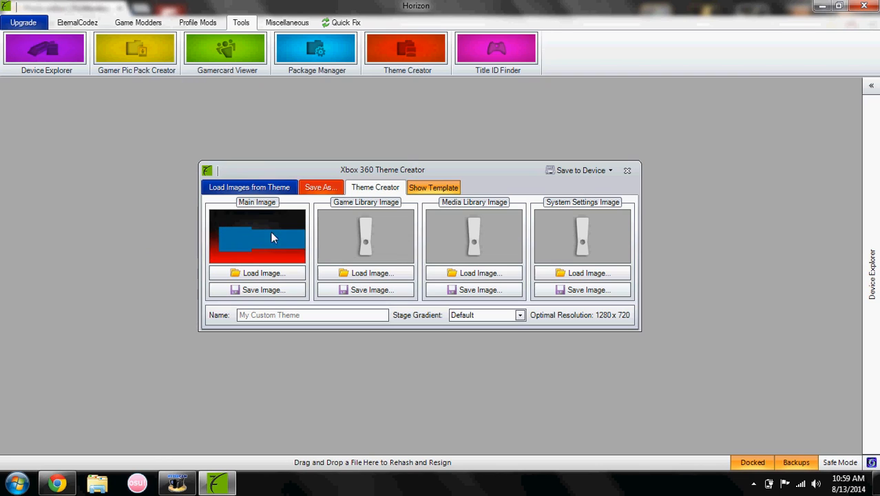
mouse_move(260, 226)
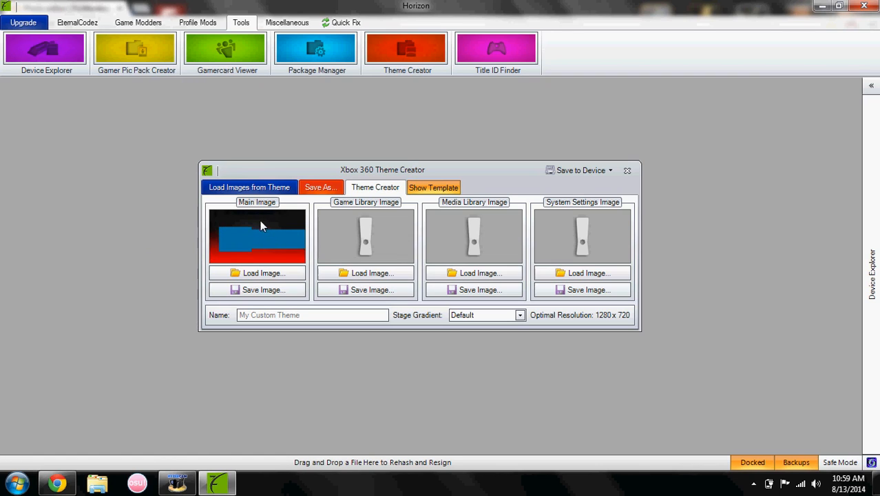
mouse_move(250, 287)
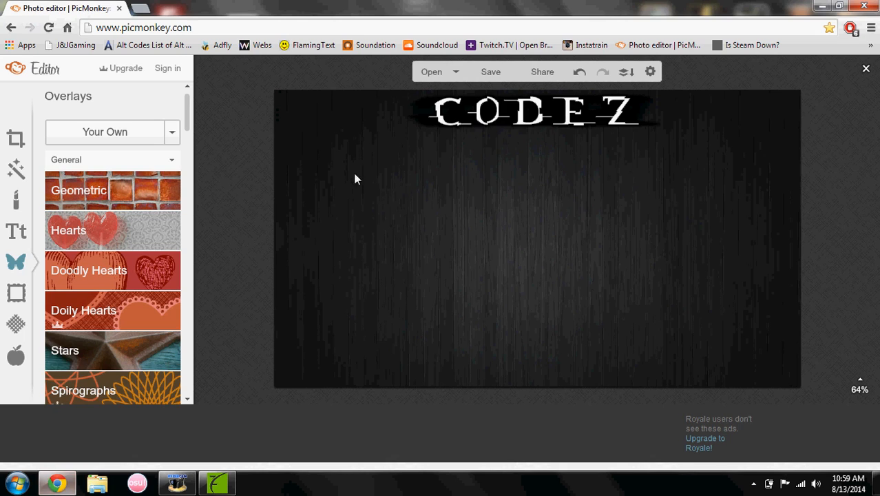
mouse_move(241, 412)
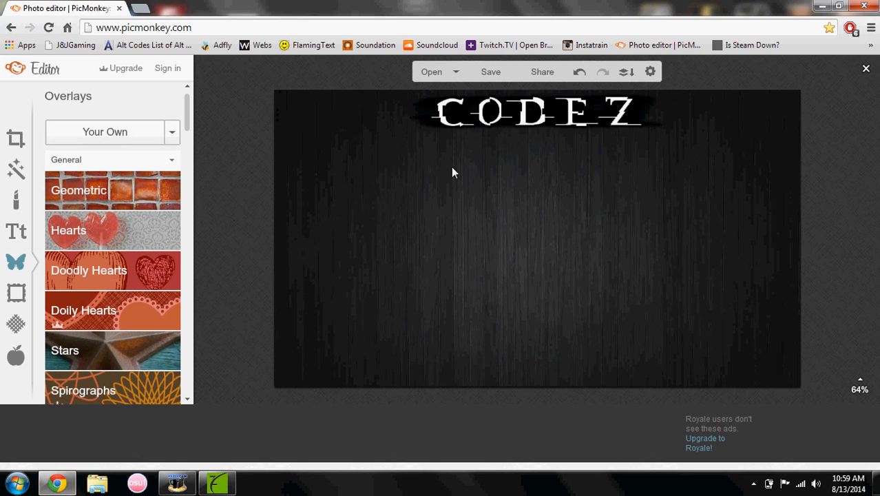
mouse_move(441, 5)
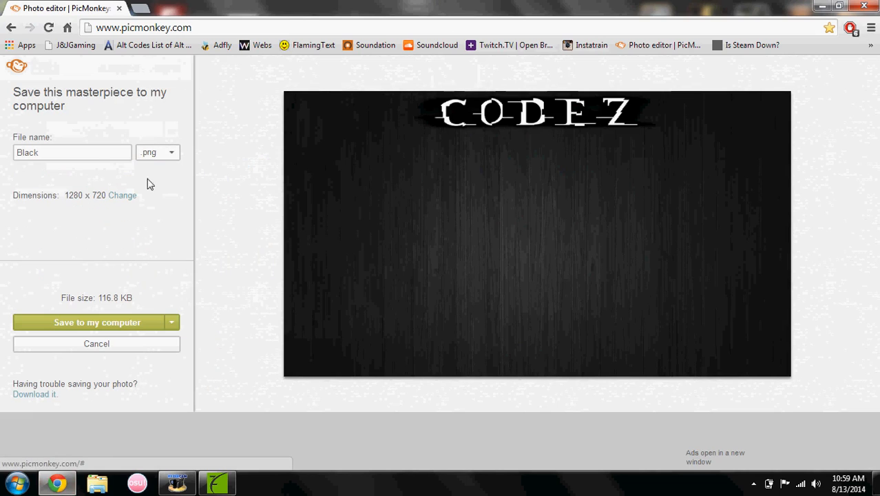
Step: Rename the file from 'Black' to 'theme' and save it as PNG to the computer
triple_click(72, 153)
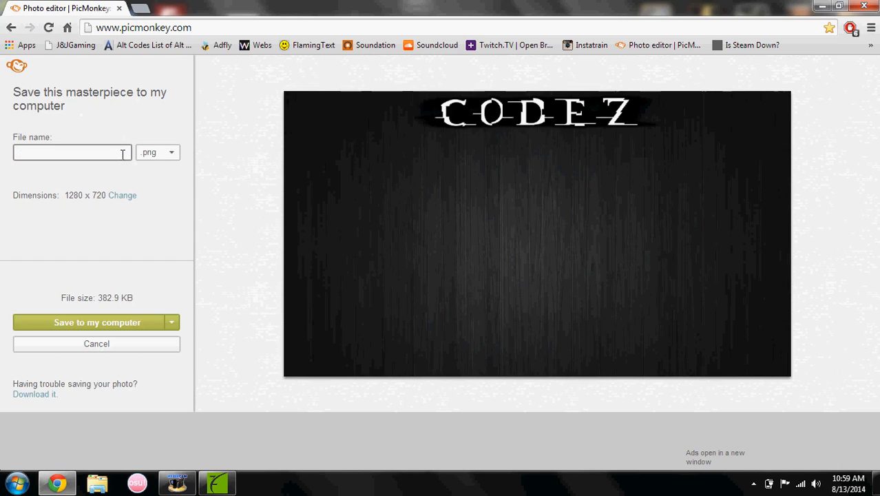
type("theme")
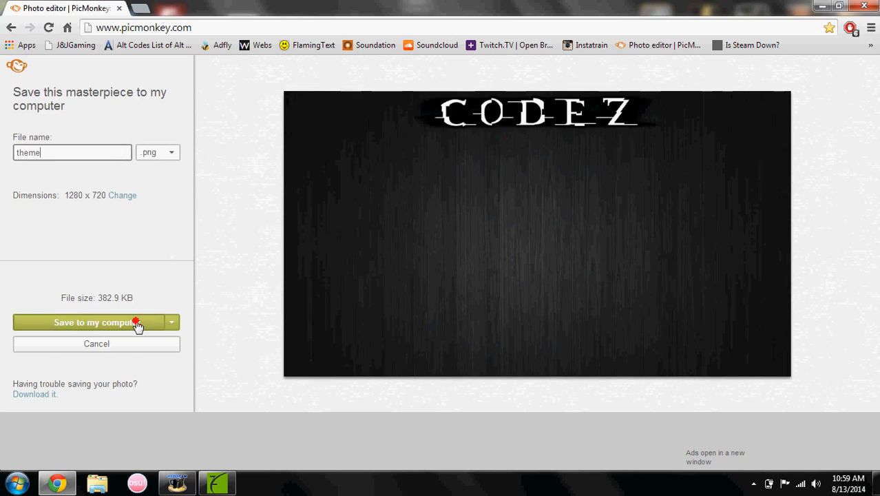
left_click(96, 323)
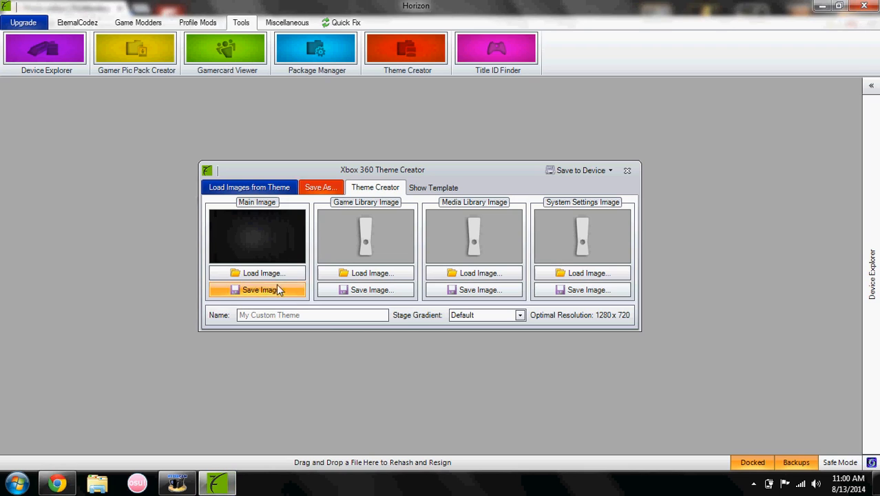
mouse_move(268, 249)
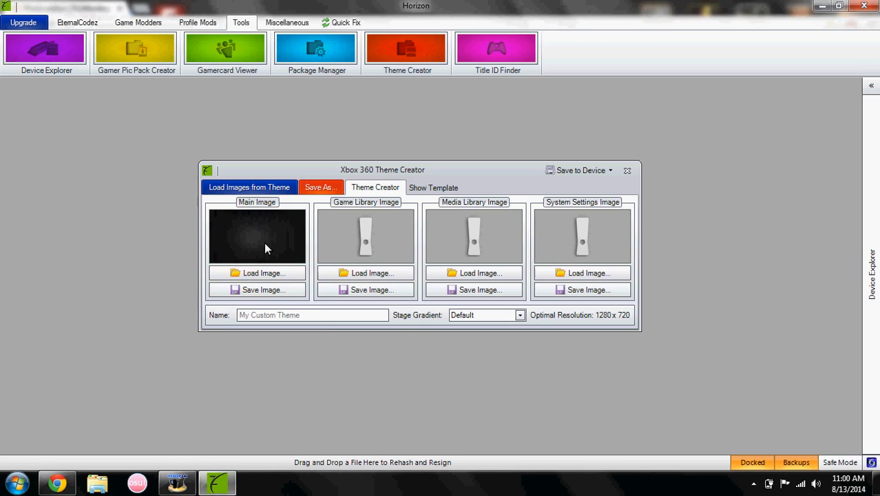
mouse_move(168, 253)
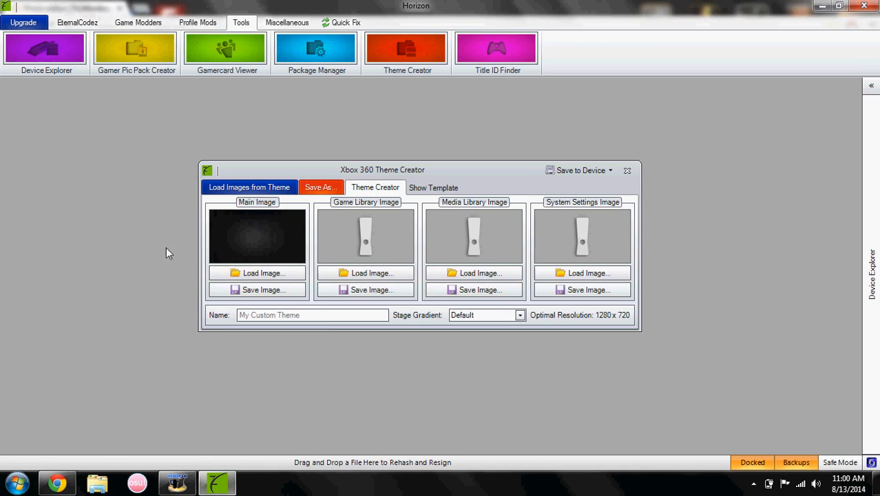
mouse_move(256, 221)
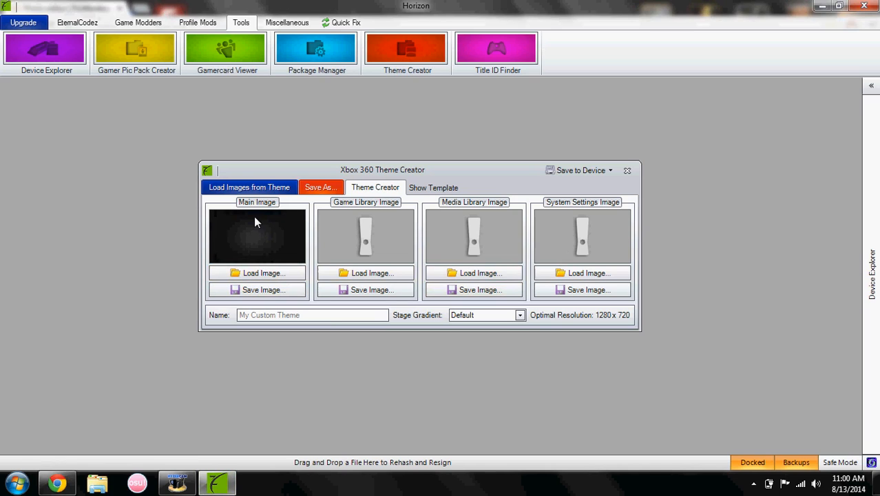
mouse_move(478, 250)
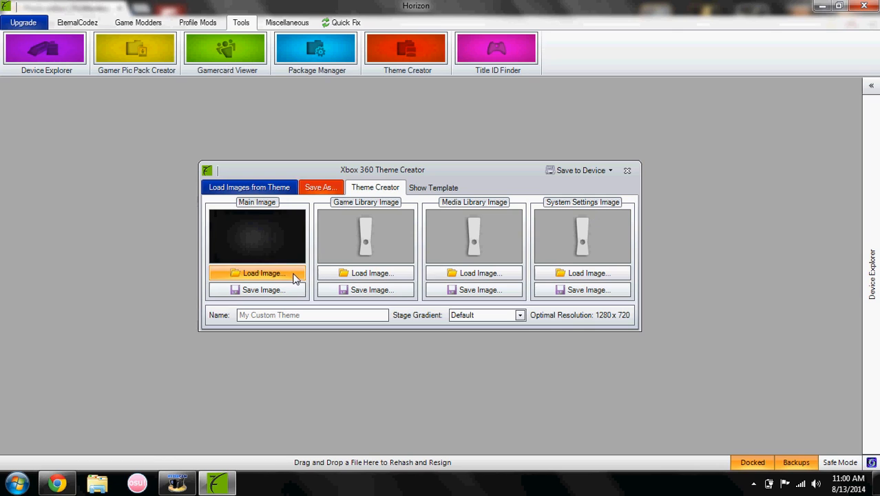
Step: Load the saved CODEZ dark wood picture as the theme's Main Image
left_click(262, 273)
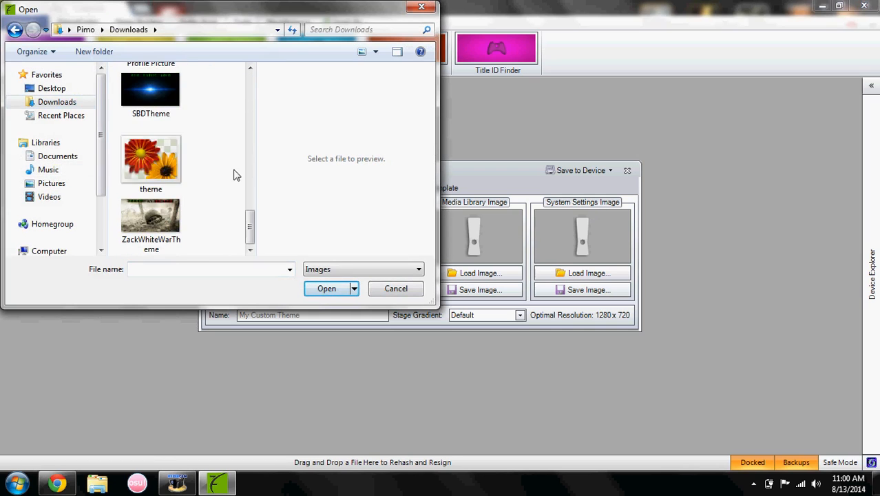
left_click(326, 288)
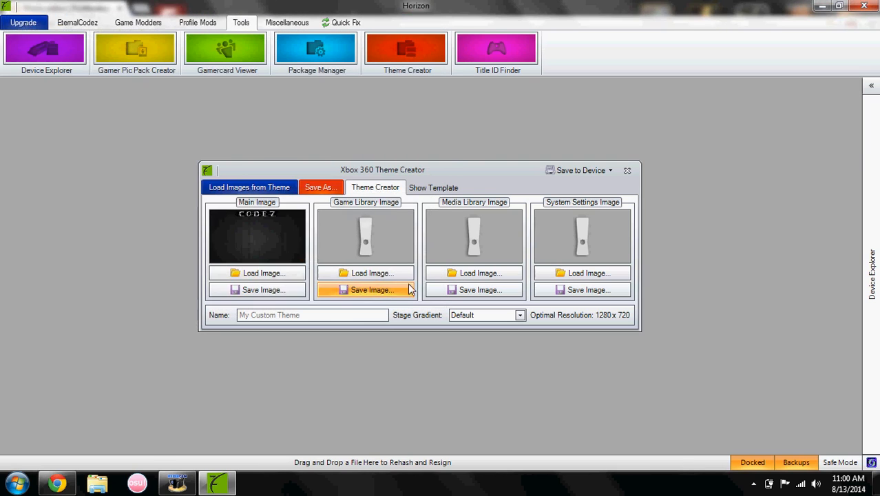
mouse_move(306, 257)
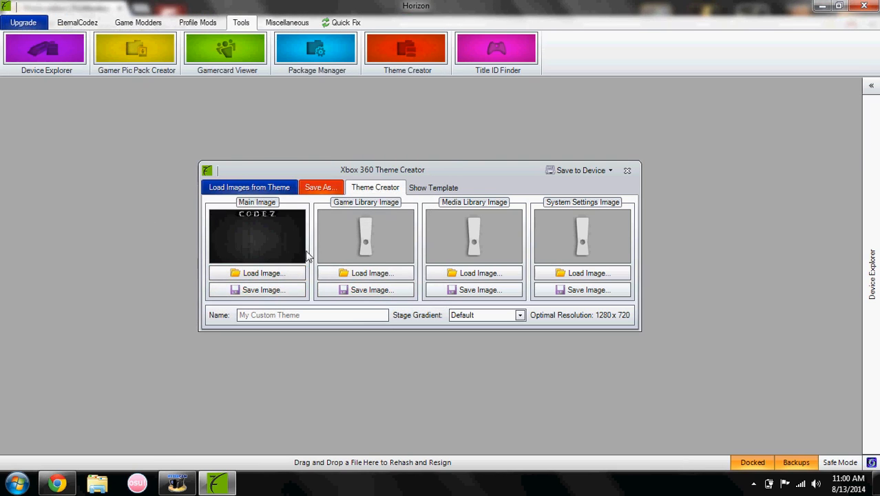
Step: Show the dashboard template and load the CODEZ picture into the Game Library, Media Library and System Settings slots
left_click(433, 188)
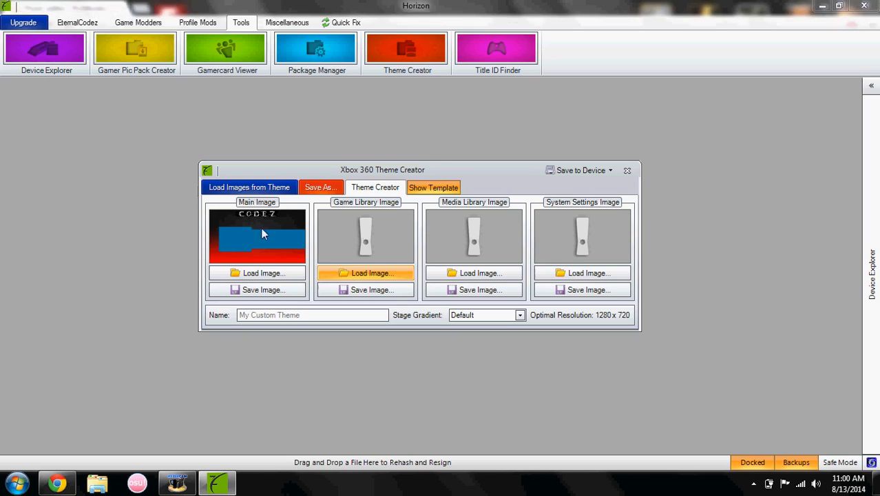
left_click(365, 272)
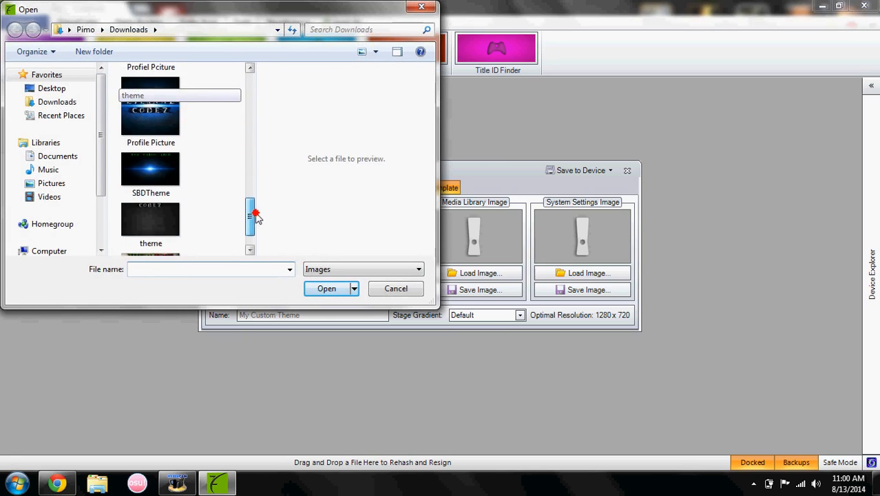
left_click(396, 288)
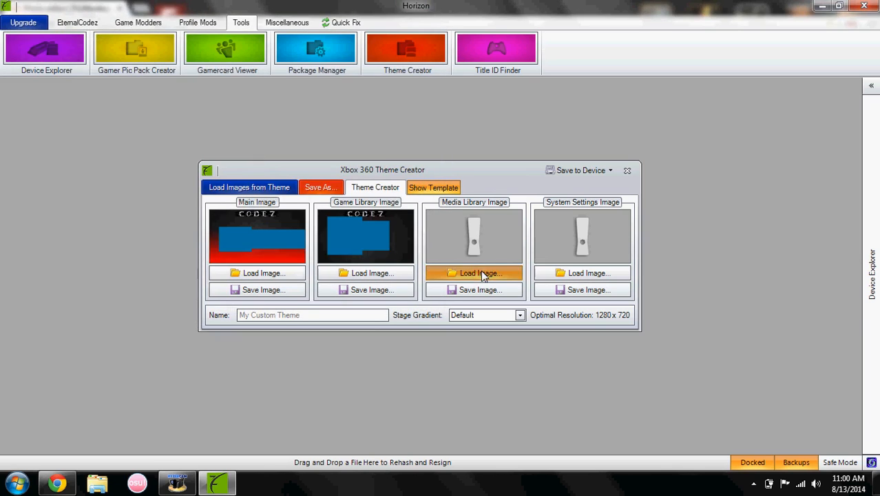
left_click(480, 273)
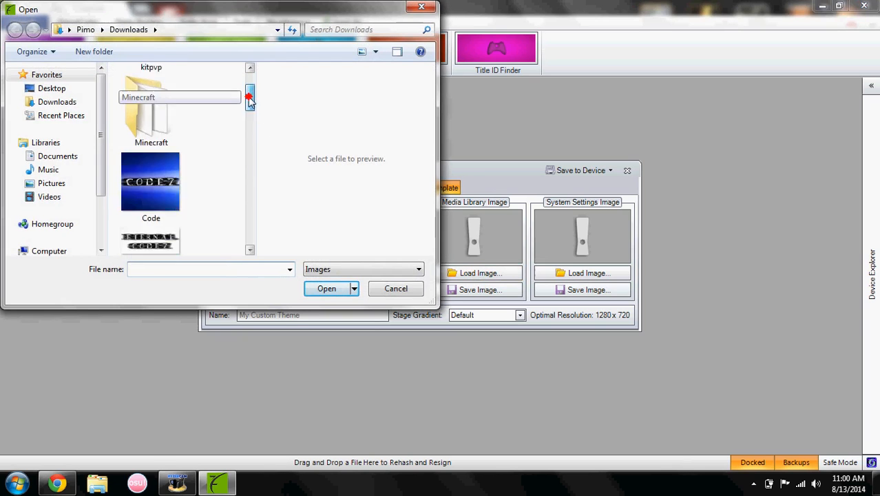
left_click(326, 287)
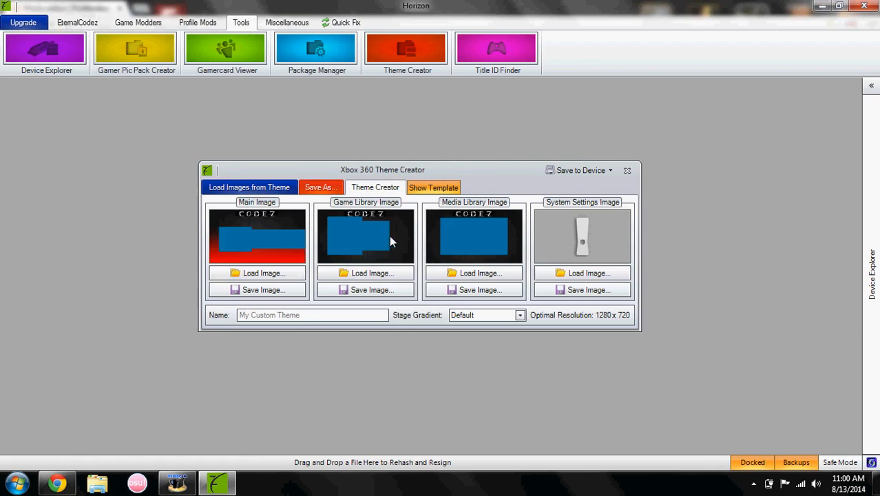
mouse_move(575, 256)
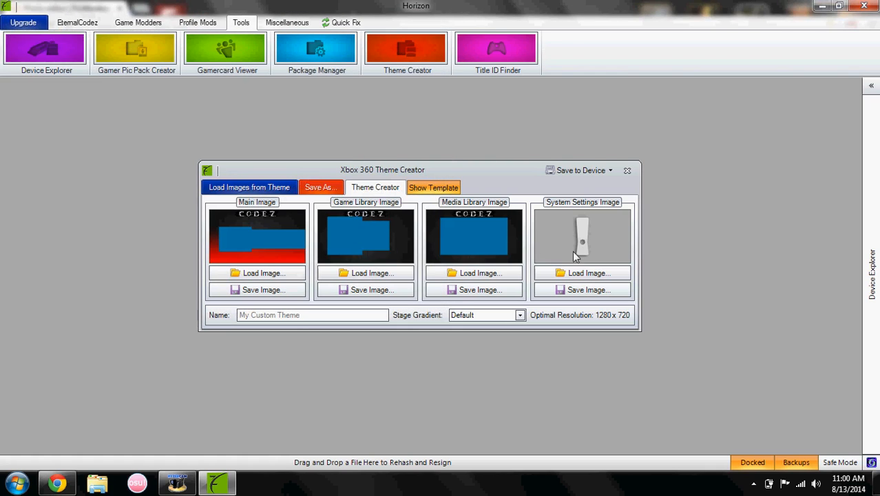
left_click(589, 273)
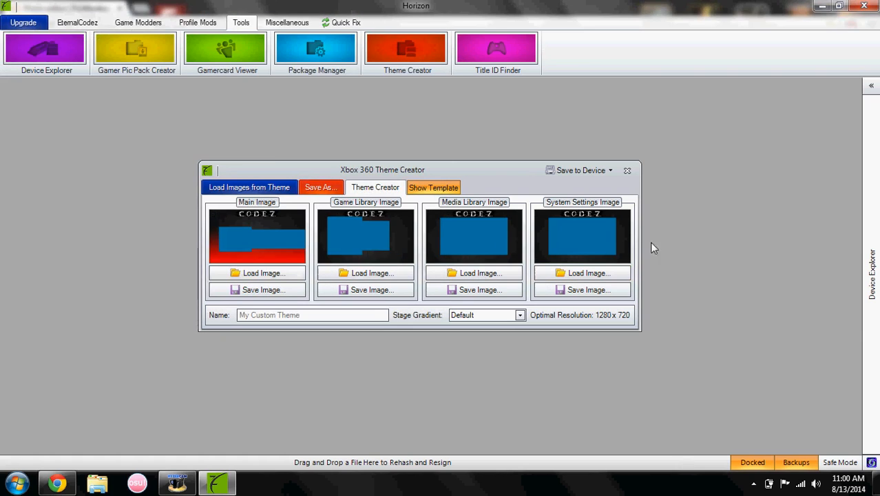
mouse_move(492, 251)
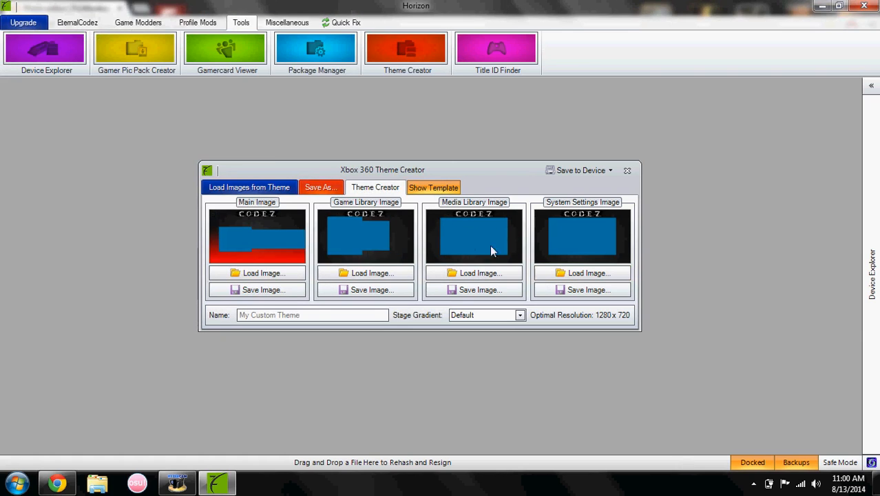
mouse_move(465, 260)
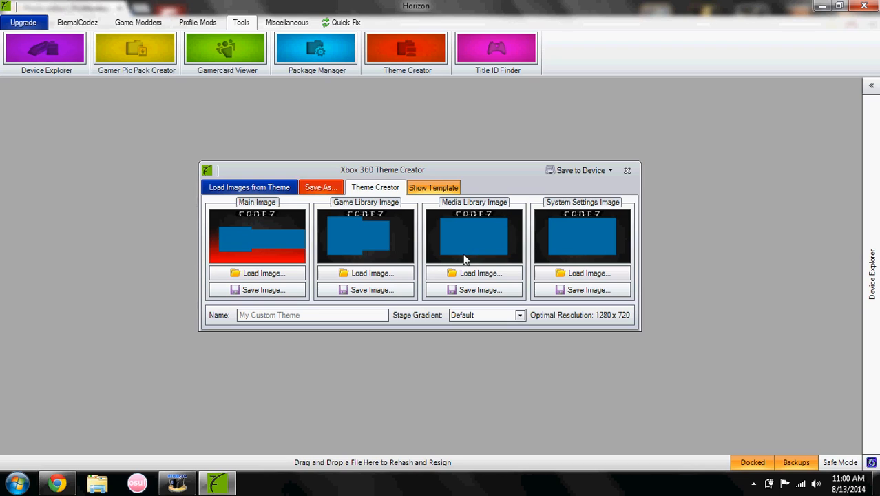
mouse_move(443, 260)
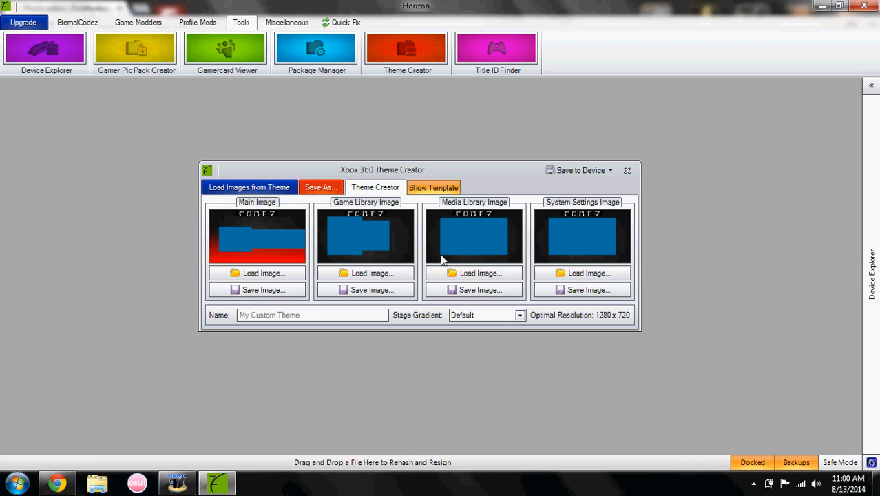
mouse_move(398, 212)
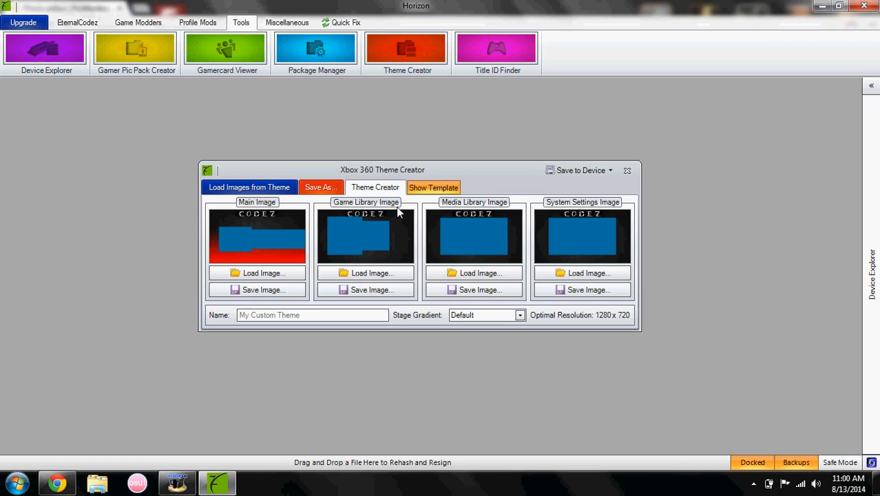
mouse_move(242, 221)
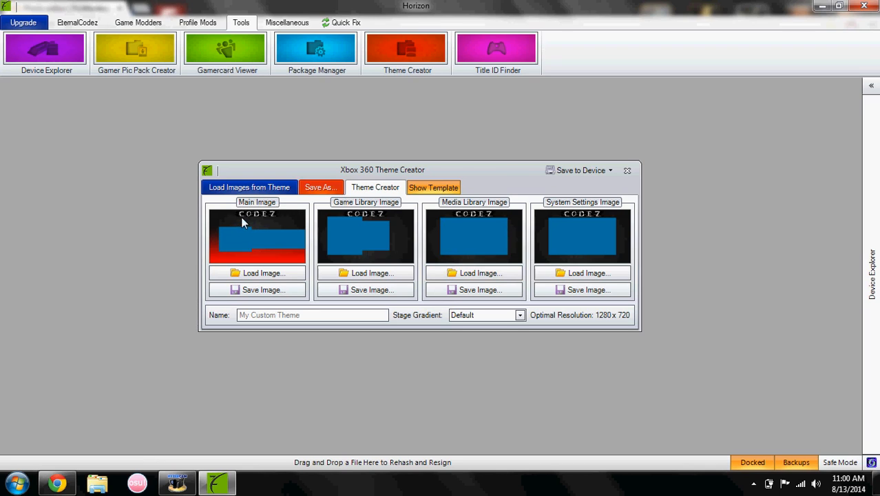
mouse_move(241, 210)
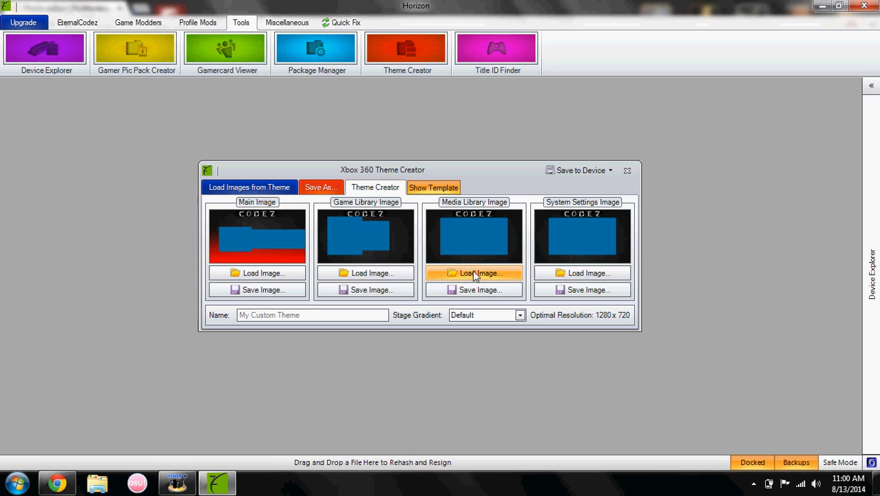
mouse_move(59, 482)
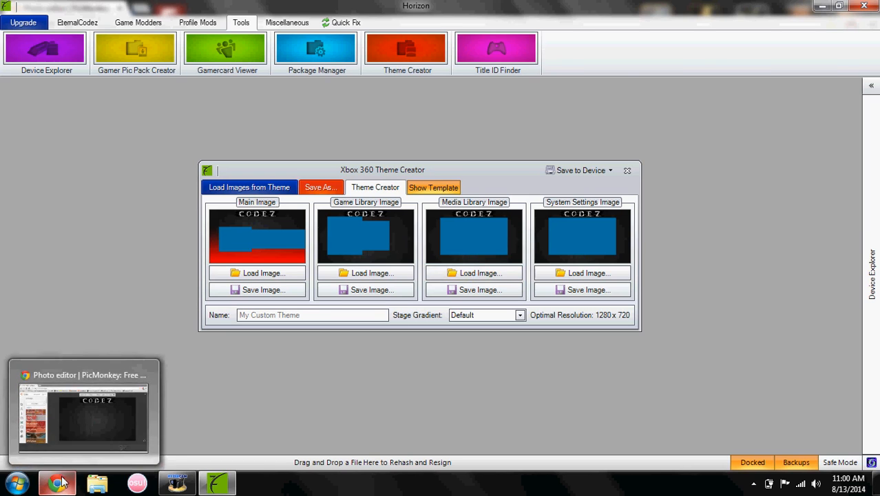
left_click(82, 413)
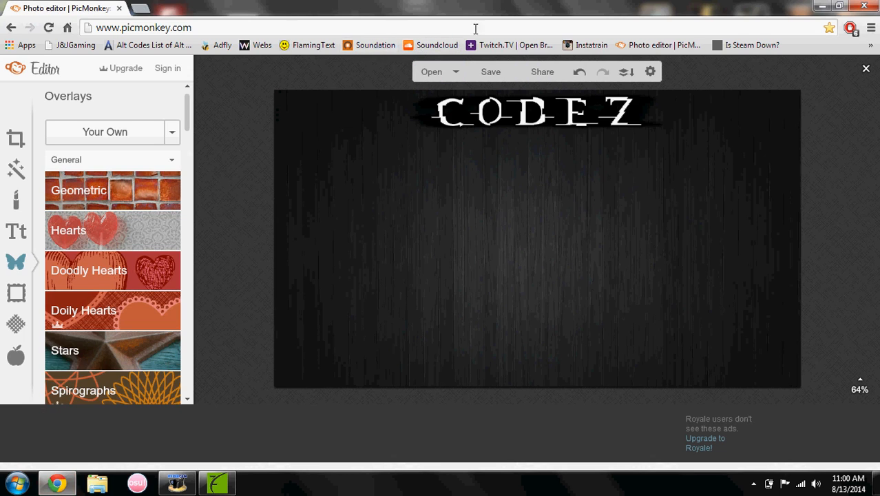
Step: Open the FlamingText site in Chrome, then return to Horizon's Theme Creator
left_click(307, 44)
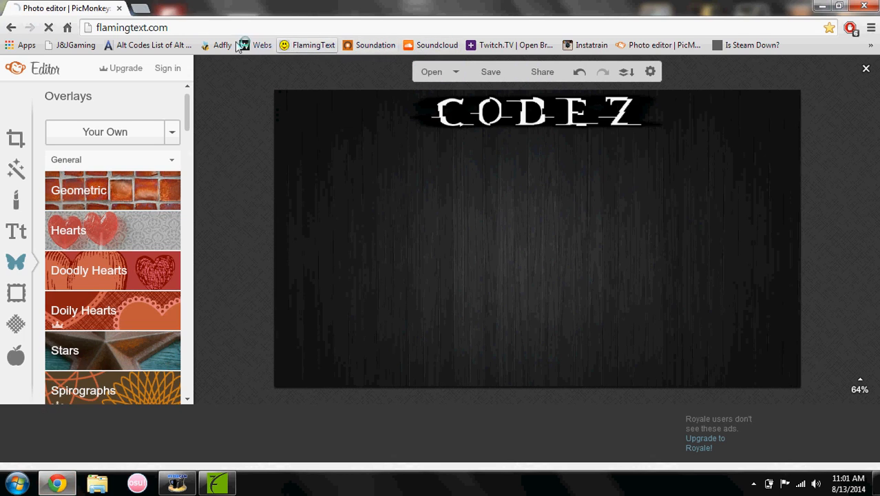
left_click(177, 482)
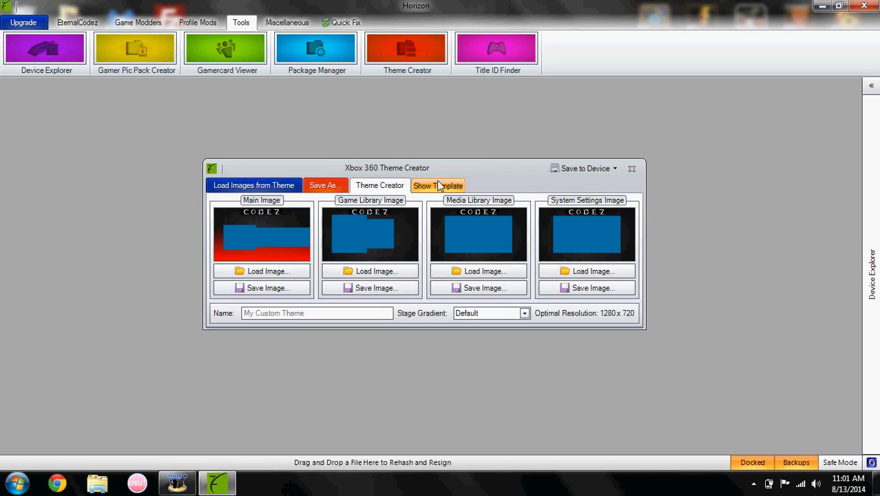
Step: Hide the template overlay and enter 'Codez' as the theme name
left_click(438, 185)
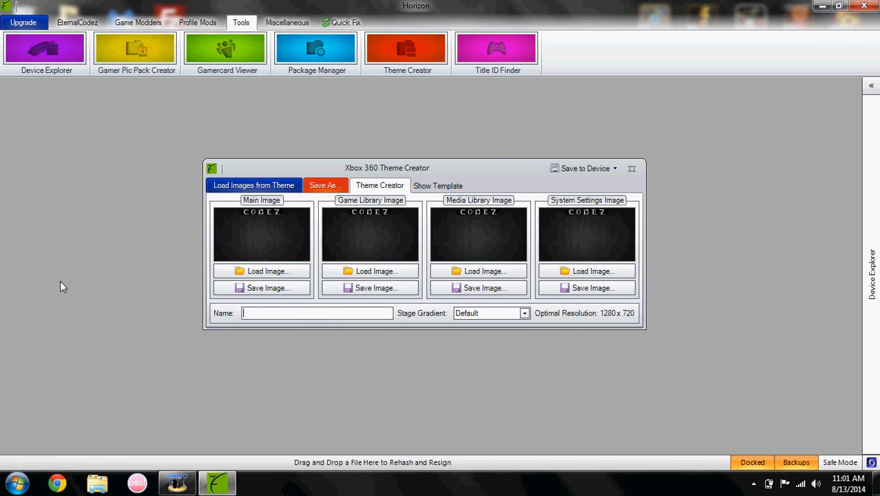
mouse_move(81, 279)
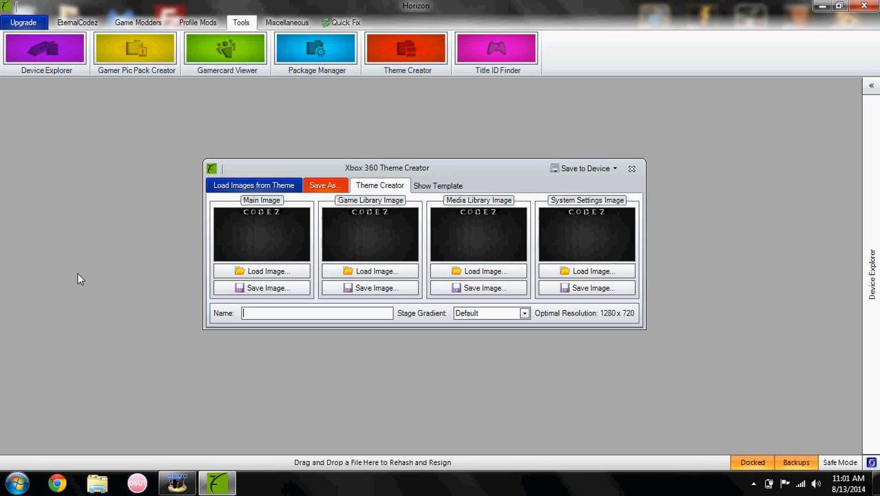
mouse_move(104, 270)
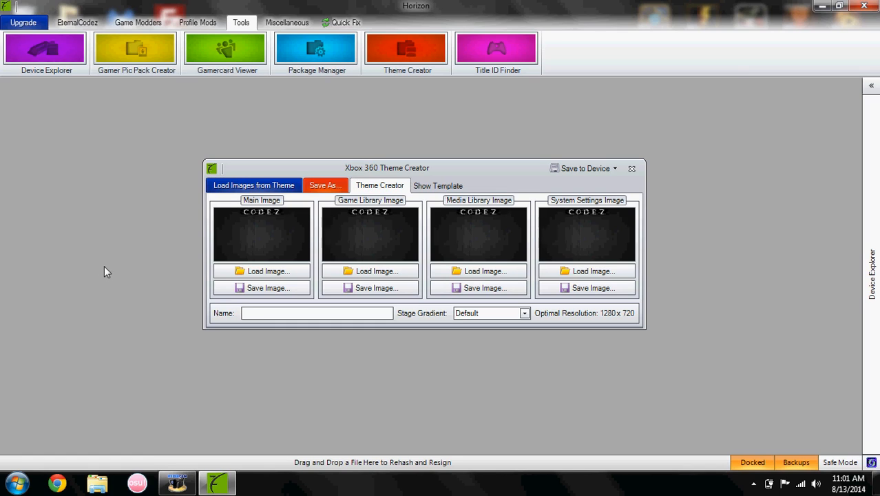
mouse_move(122, 279)
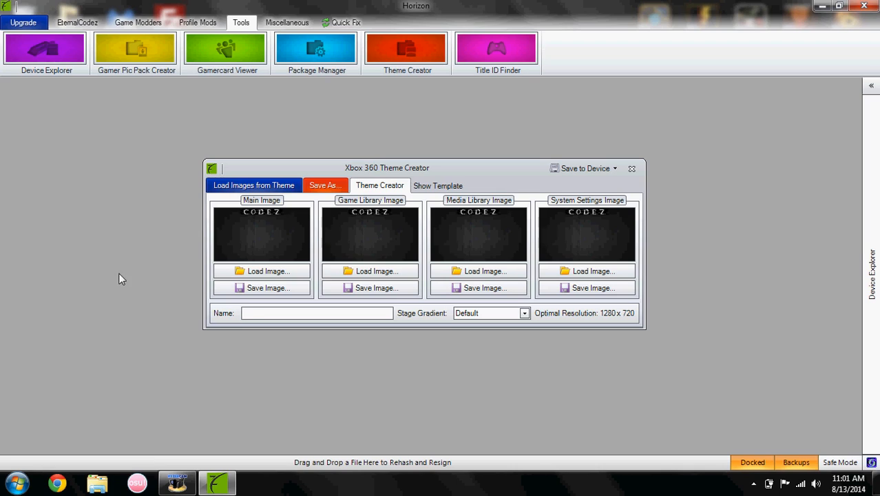
mouse_move(117, 288)
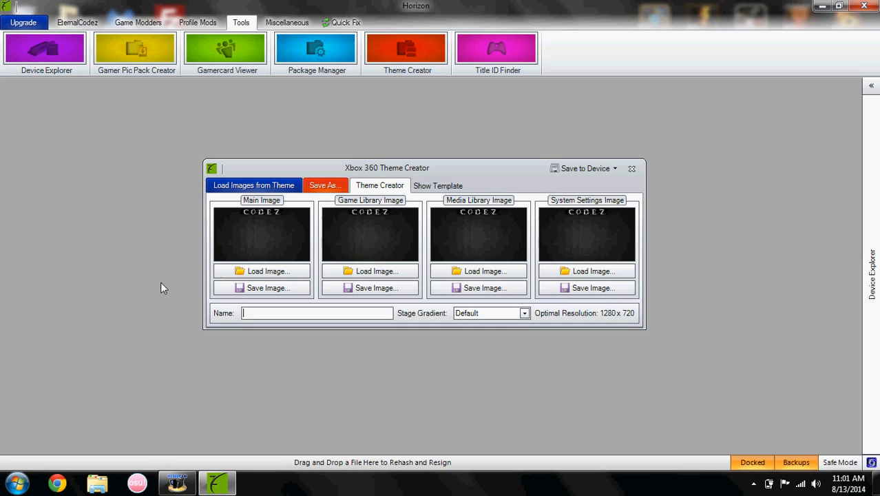
type("Codez")
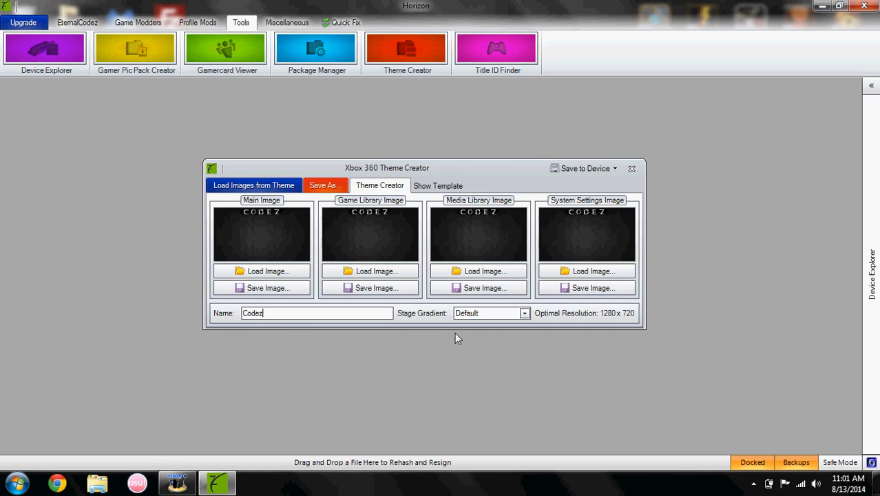
triple_click(316, 313)
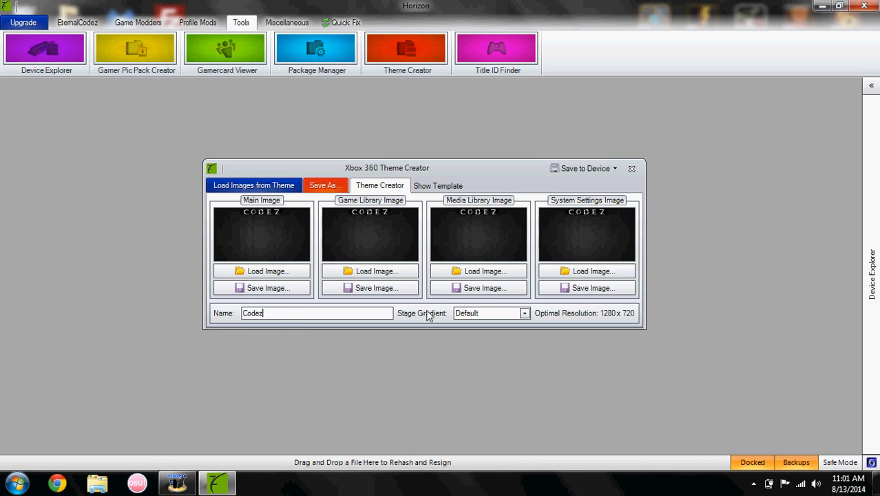
mouse_move(587, 271)
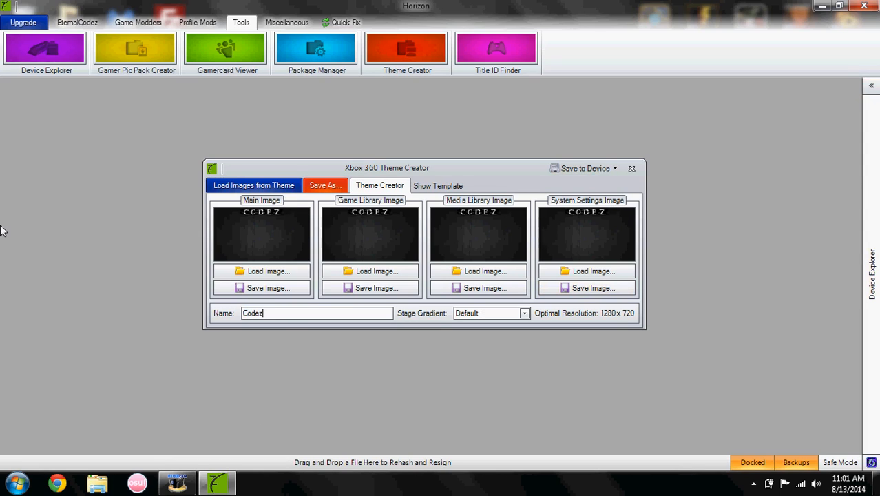
mouse_move(521, 198)
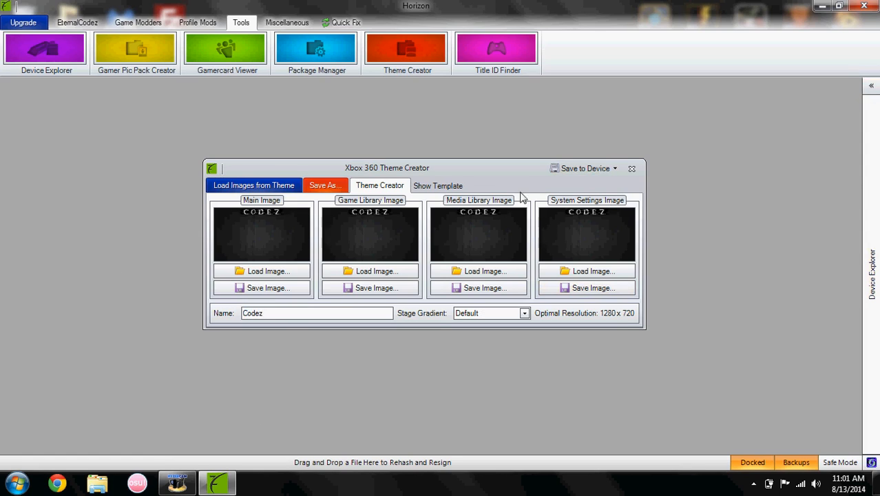
mouse_move(59, 155)
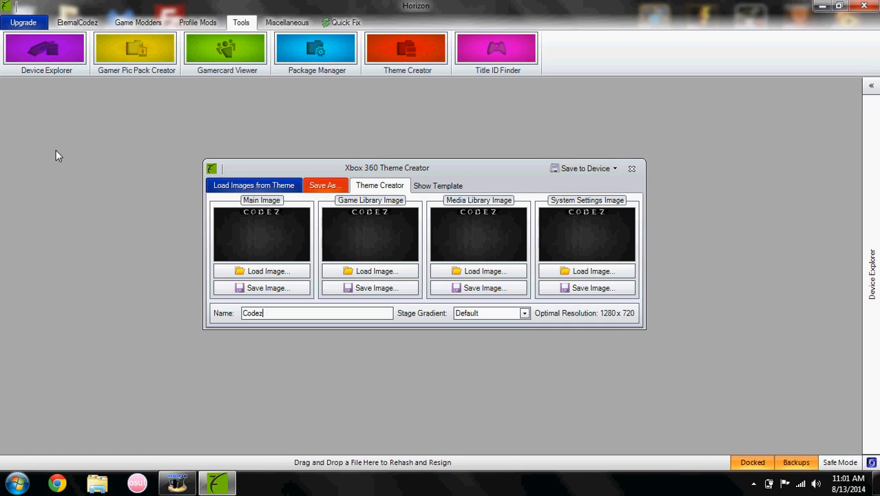
mouse_move(231, 306)
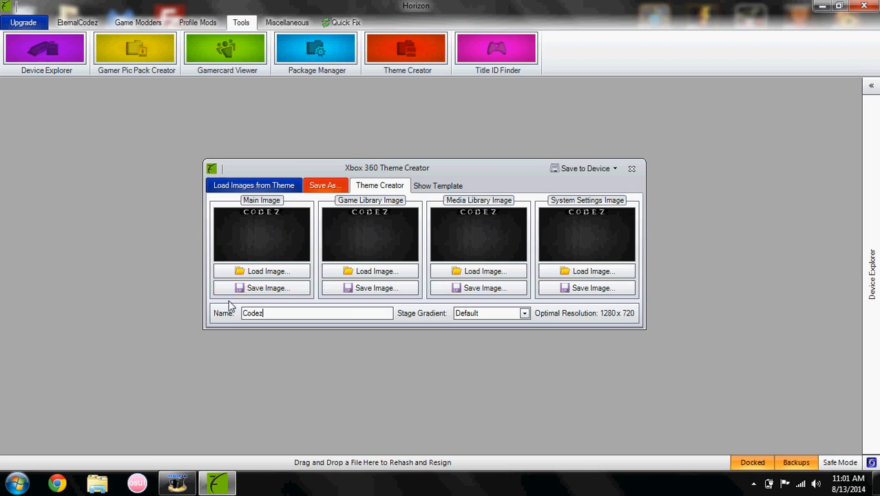
mouse_move(875, 102)
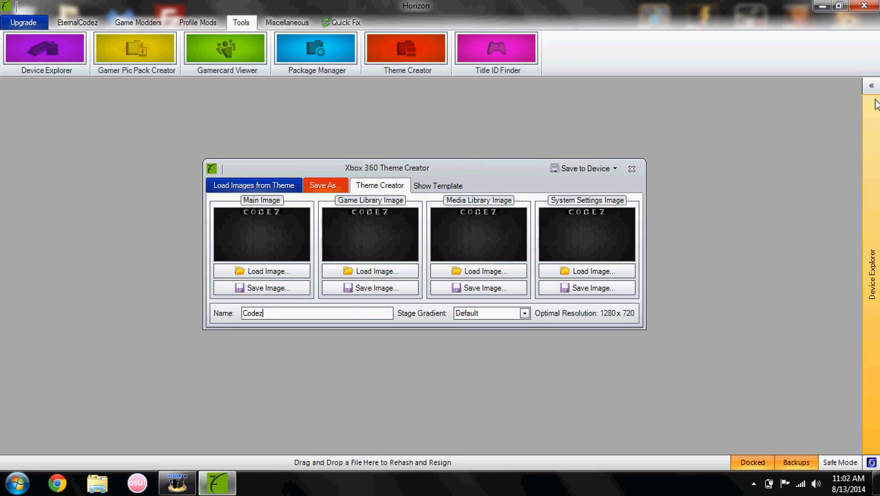
Step: Open Device Explorer and expand the USB drive's Themes folder to see the three existing themes
left_click(871, 85)
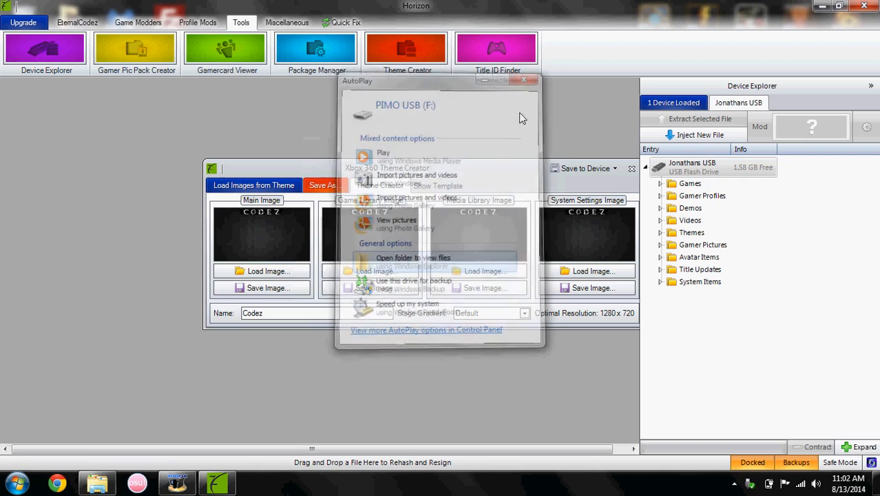
left_click(524, 80)
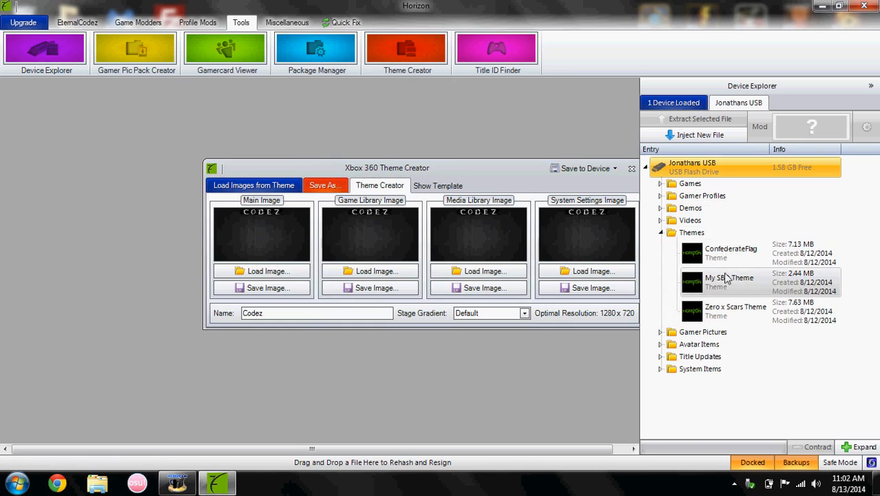
mouse_move(742, 278)
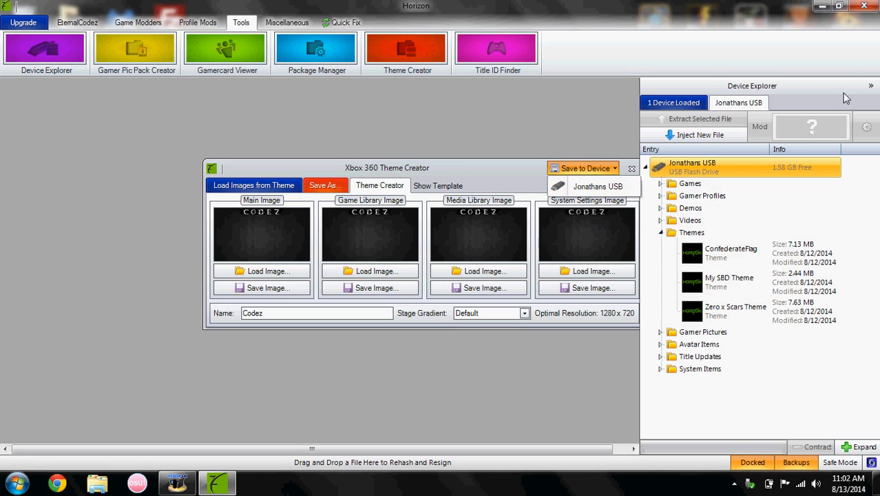
Step: Save the Codez theme to the USB drive and dismiss the Transfer Complete message
left_click(660, 233)
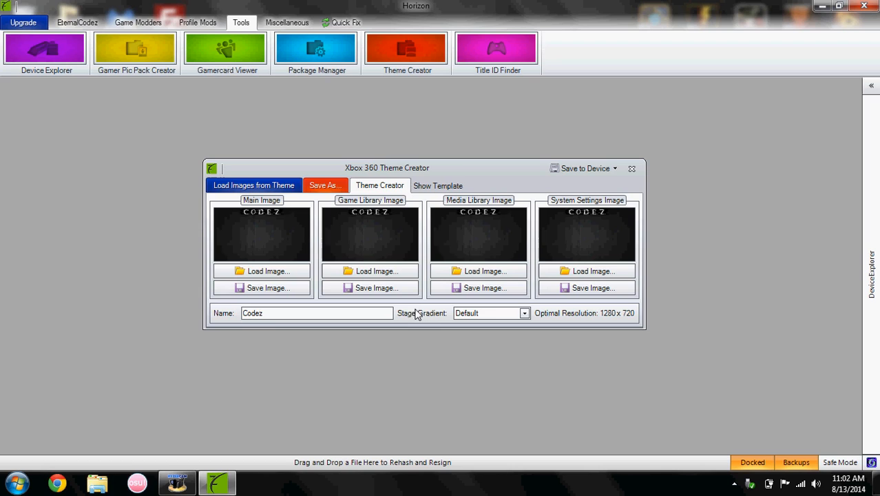
left_click(584, 168)
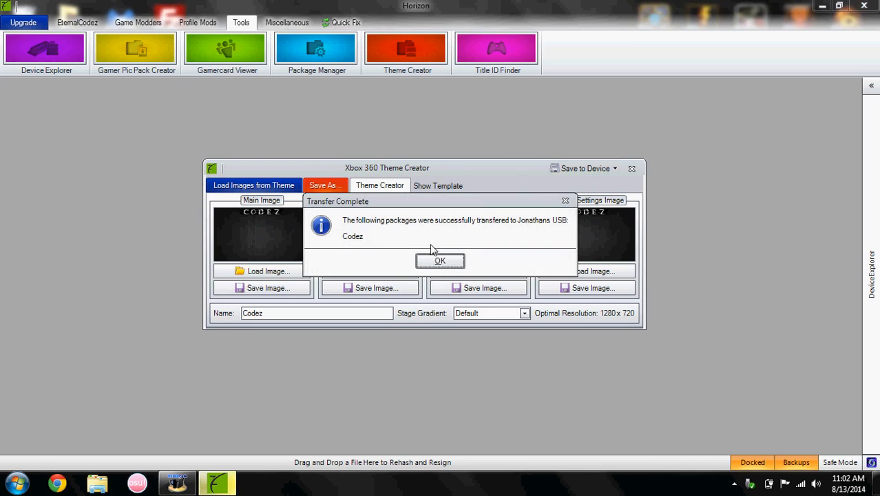
mouse_move(447, 246)
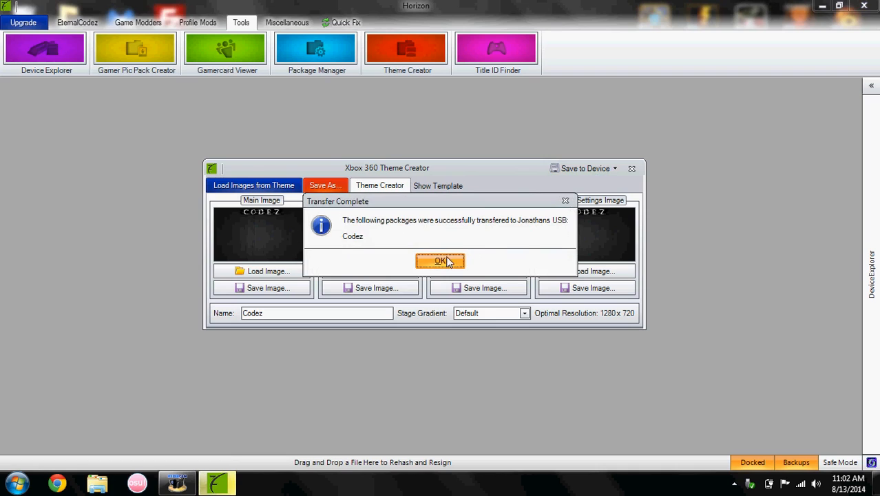
left_click(440, 260)
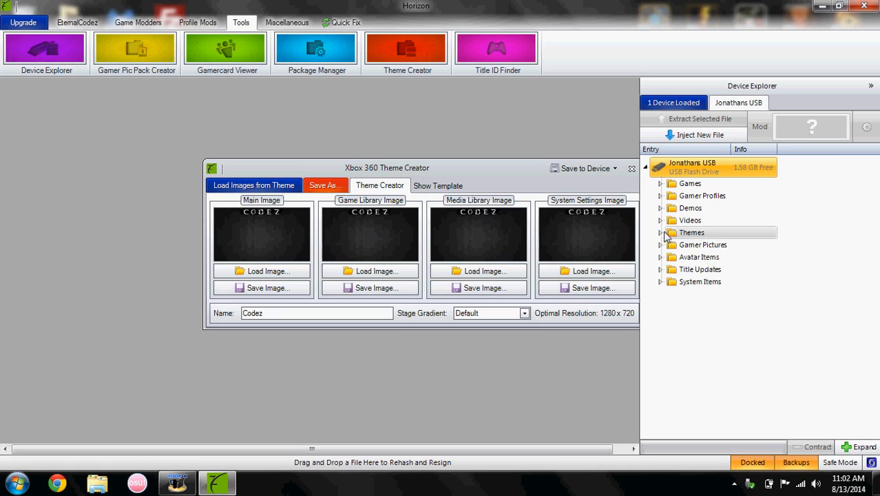
Step: Confirm Codez appears in the USB Themes folder, then collapse it and hide Device Explorer
left_click(660, 232)
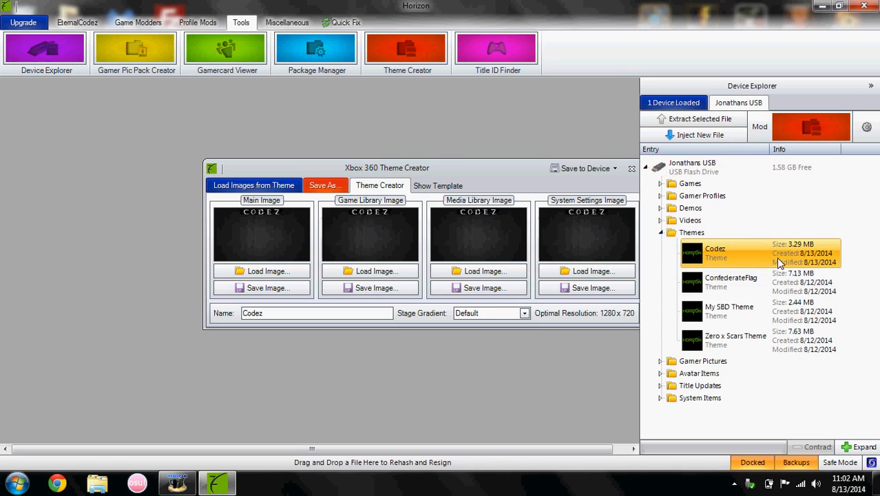
mouse_move(751, 344)
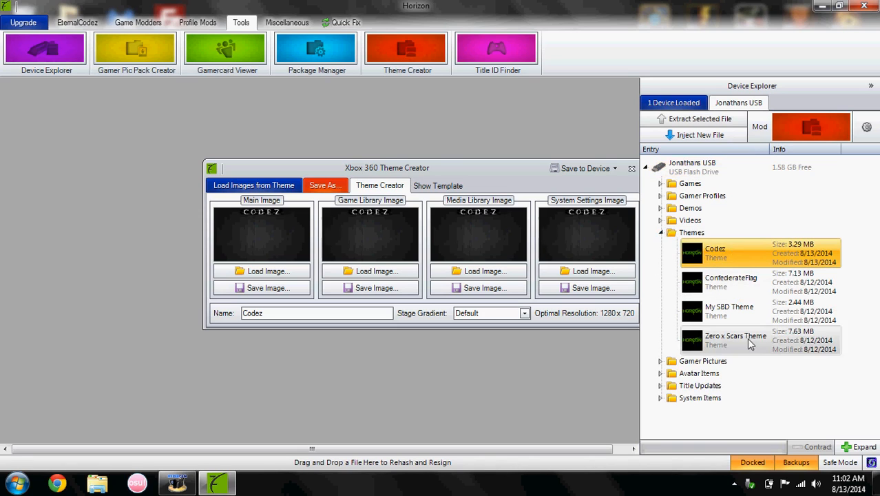
left_click(691, 232)
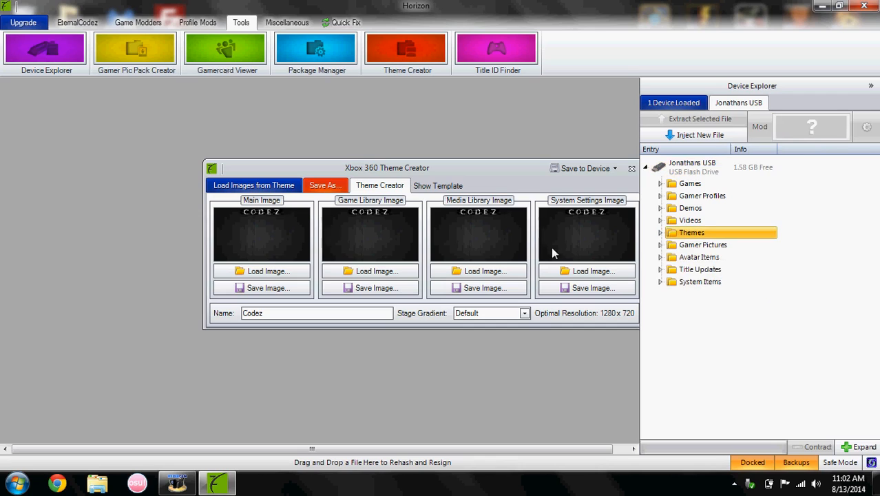
left_click(870, 85)
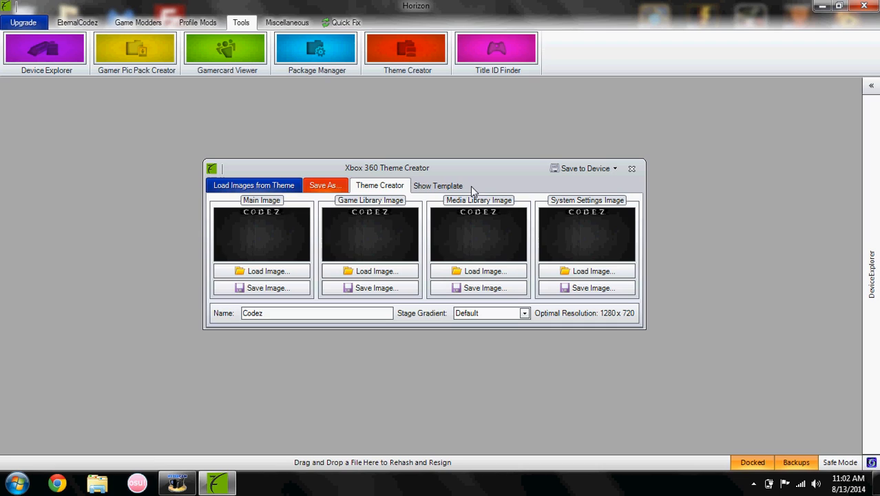
mouse_move(280, 332)
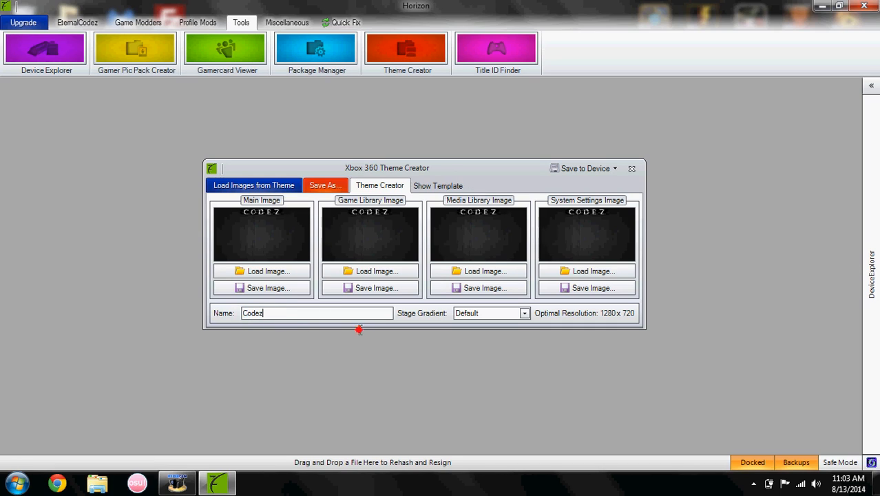
Step: Close the Xbox 360 Theme Creator window and hide the Device Explorer panel
triple_click(317, 313)
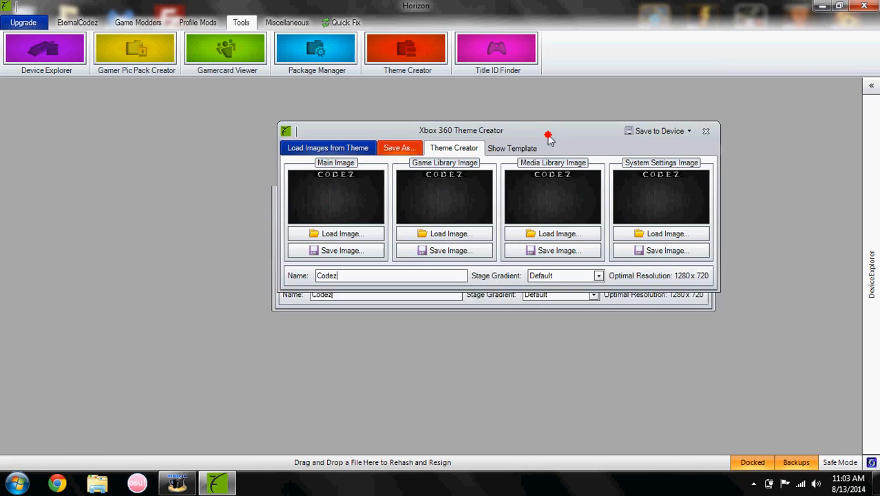
left_click(705, 131)
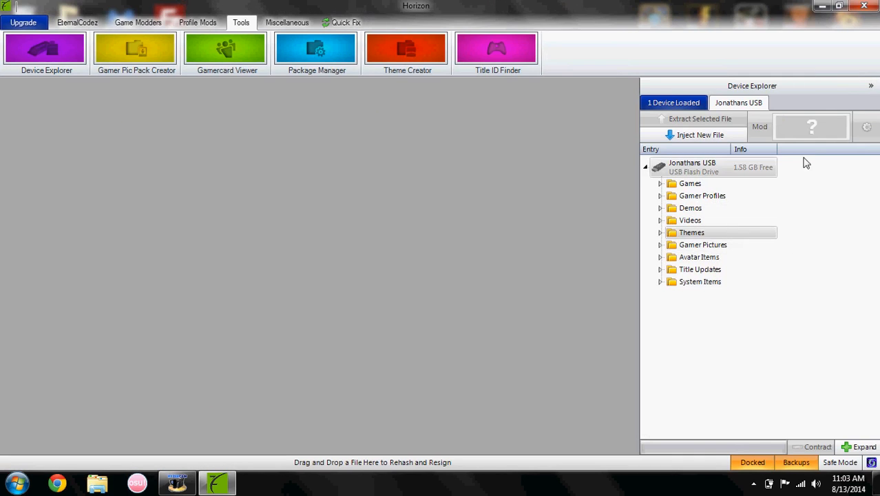
left_click(870, 85)
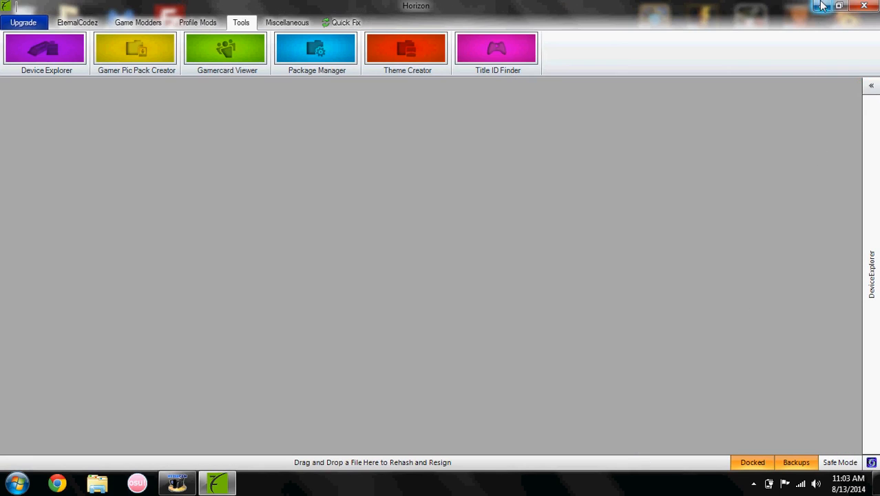
mouse_move(376, 17)
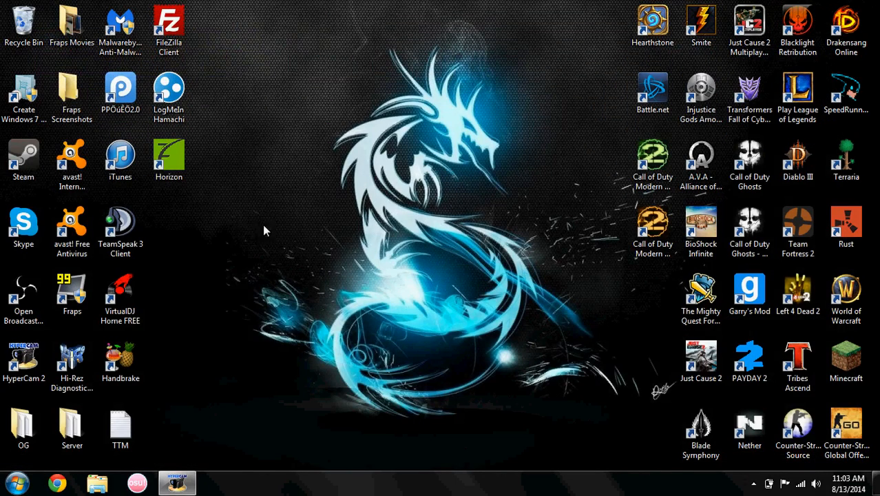
mouse_move(195, 226)
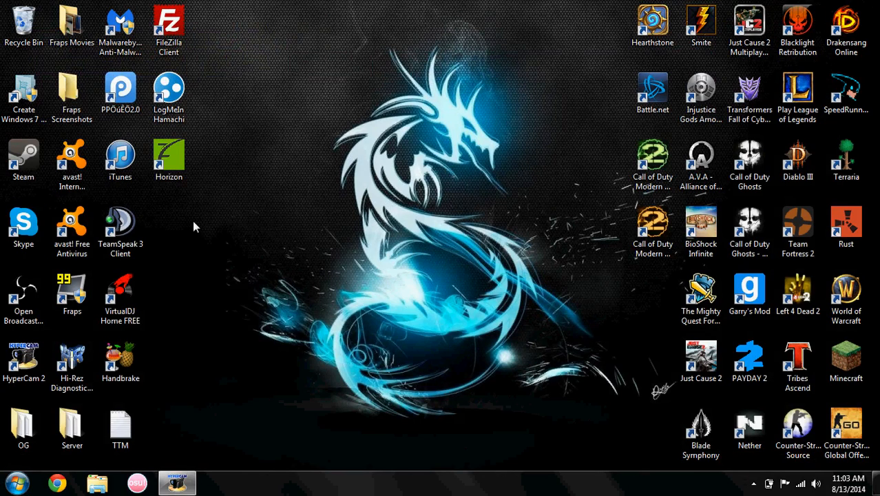